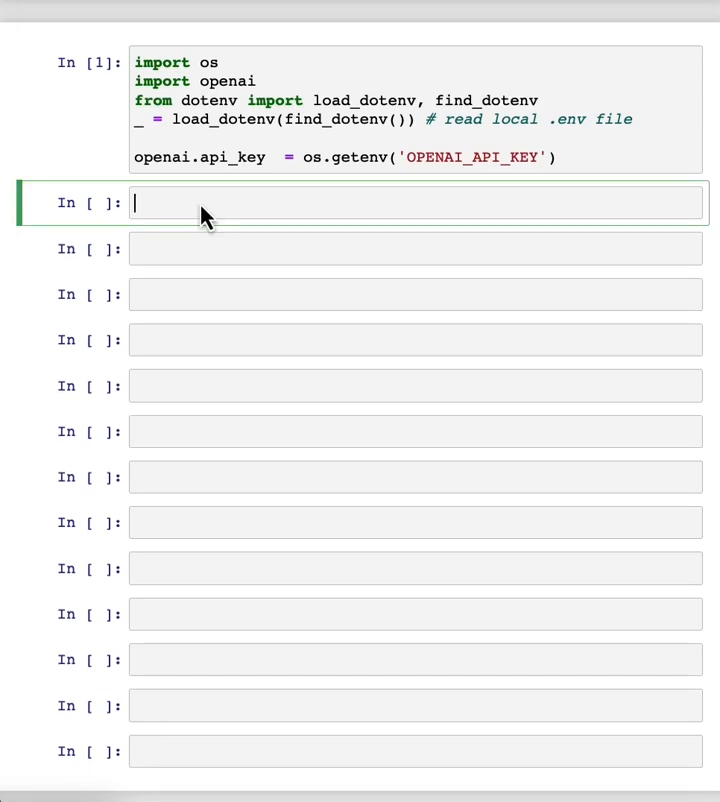
Step: Define get_completion and get_completion_from_messages helpers calling openai.ChatCompletion.create with gpt-3.5-turbo
type("def get_completion(prompt, model=\"gpt-3.5-turbo\"):")
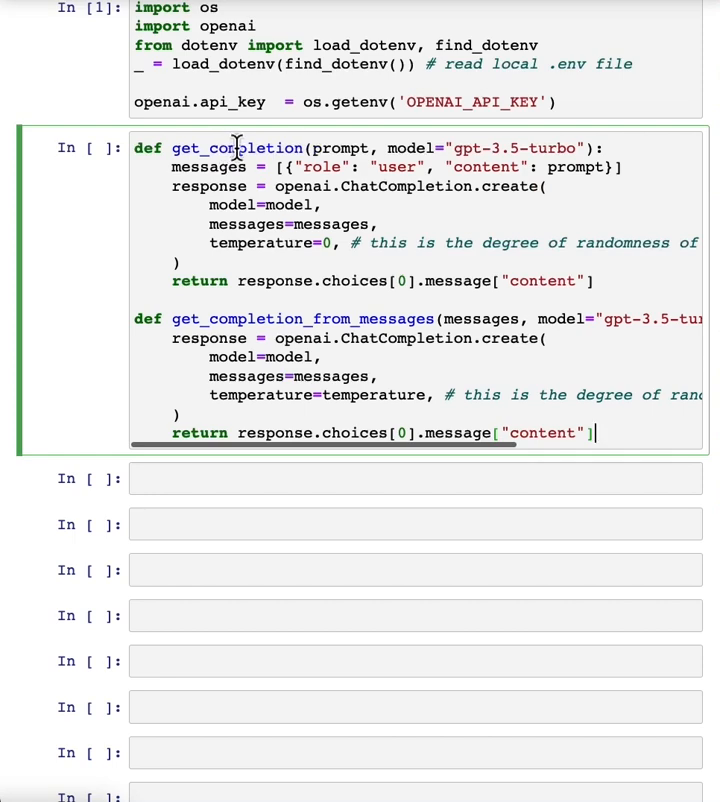
double_click(238, 148)
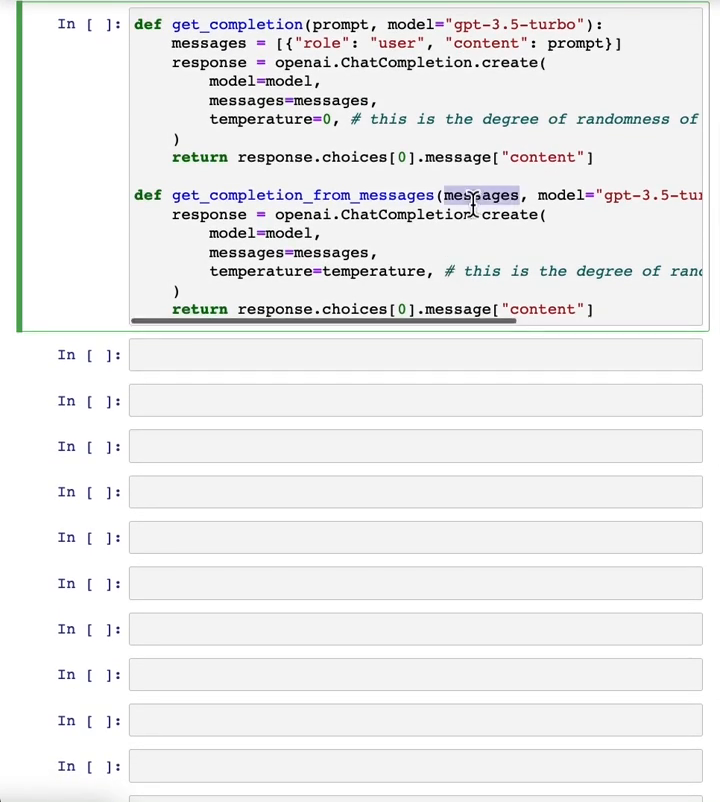
mouse_move(464, 240)
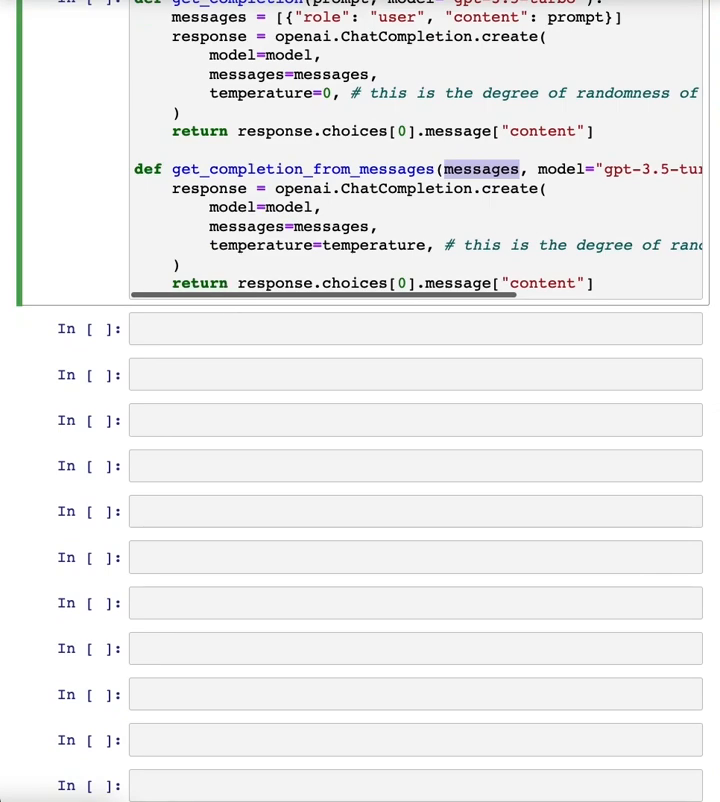
mouse_move(340, 364)
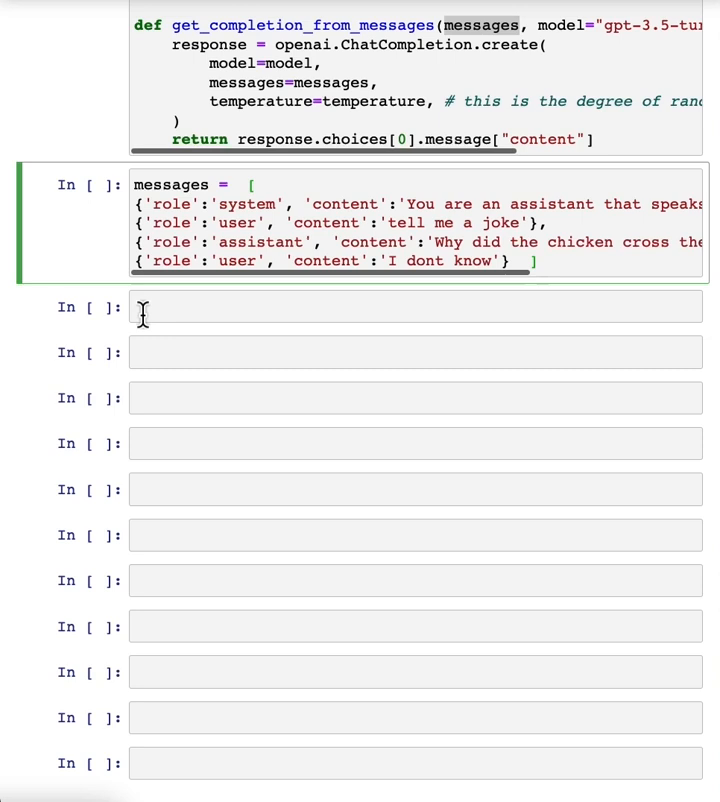
Step: Run the Shakespeare chicken-joke messages list and move to the empty cell below
left_click(540, 260)
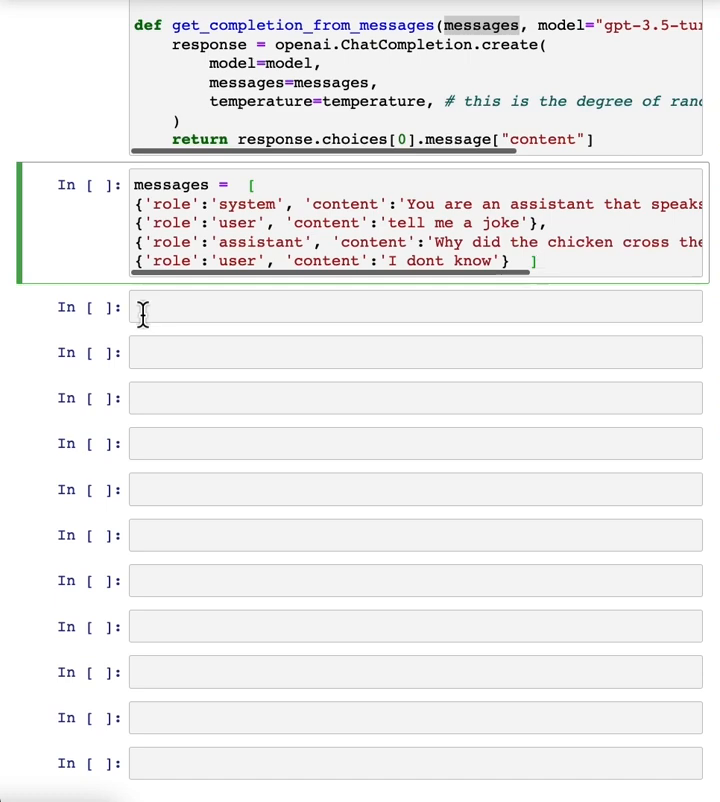
mouse_move(270, 236)
type("\\'")
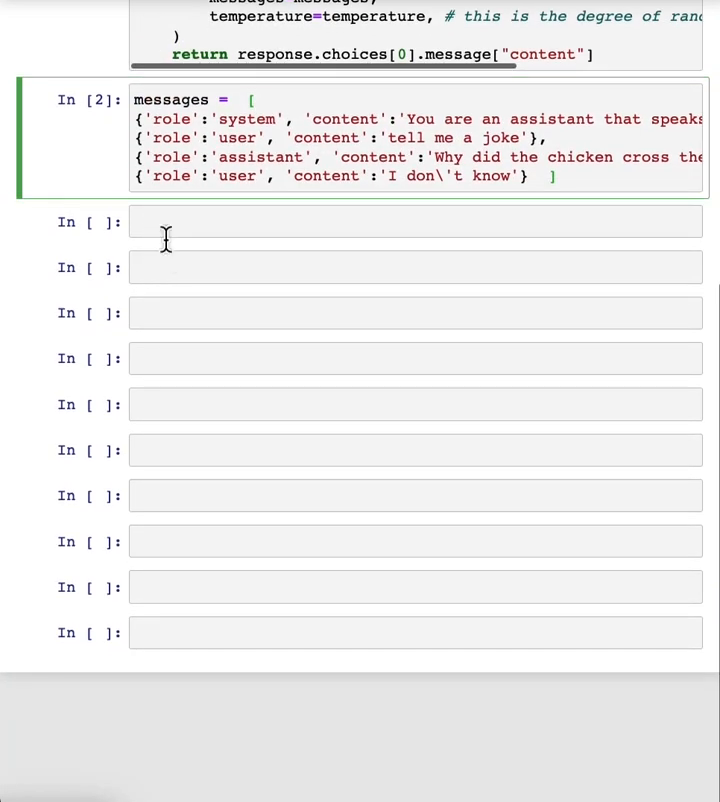
Step: Write response = get_completion_from_messages(messages, temperature=1) with print(response), then review the messages cell
left_click(414, 220)
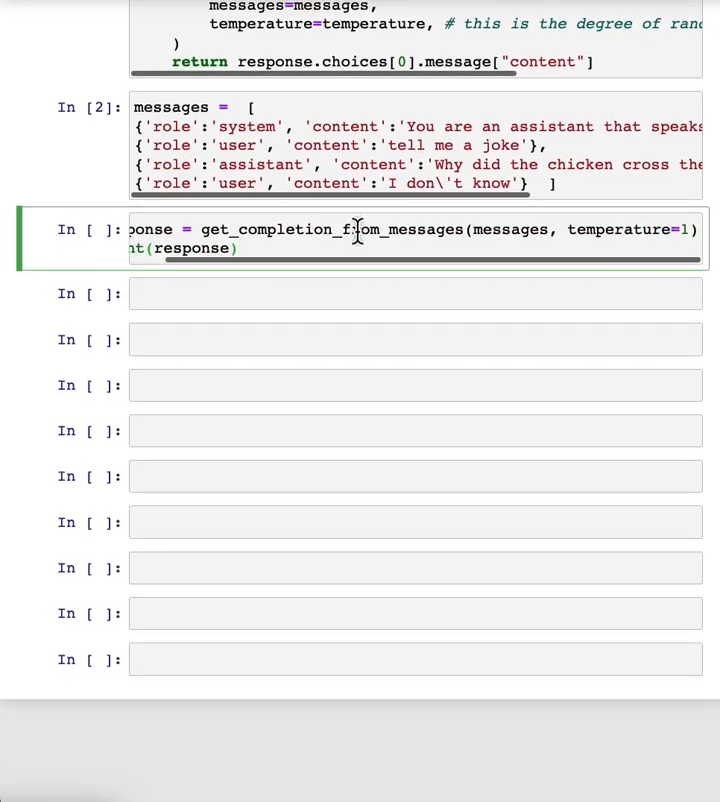
mouse_move(684, 228)
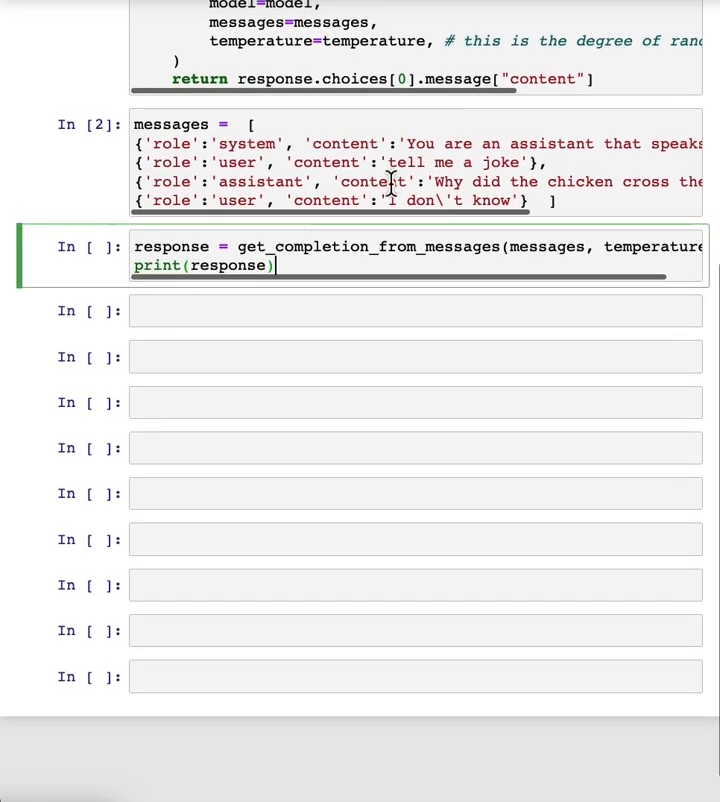
mouse_move(430, 252)
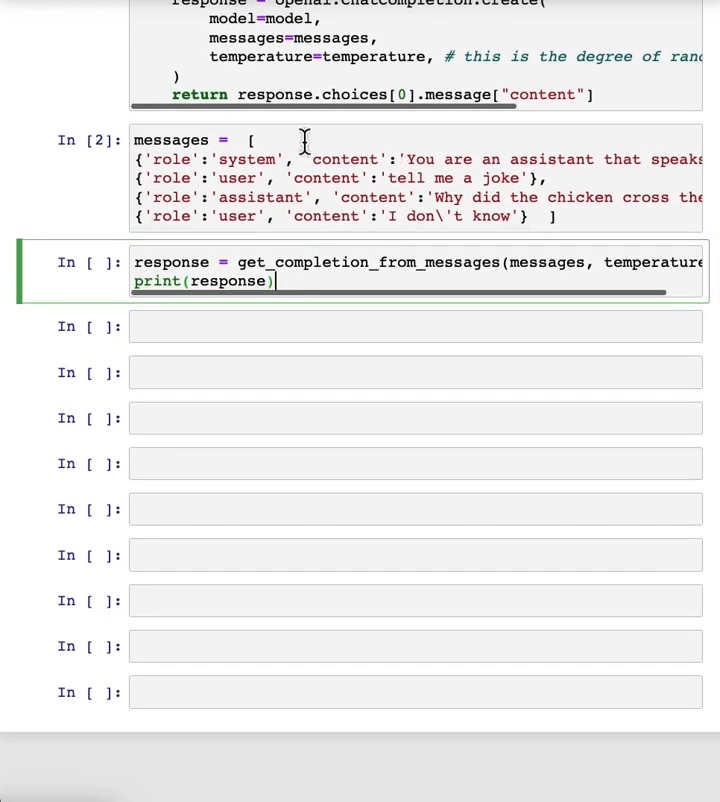
scroll("right", 3)
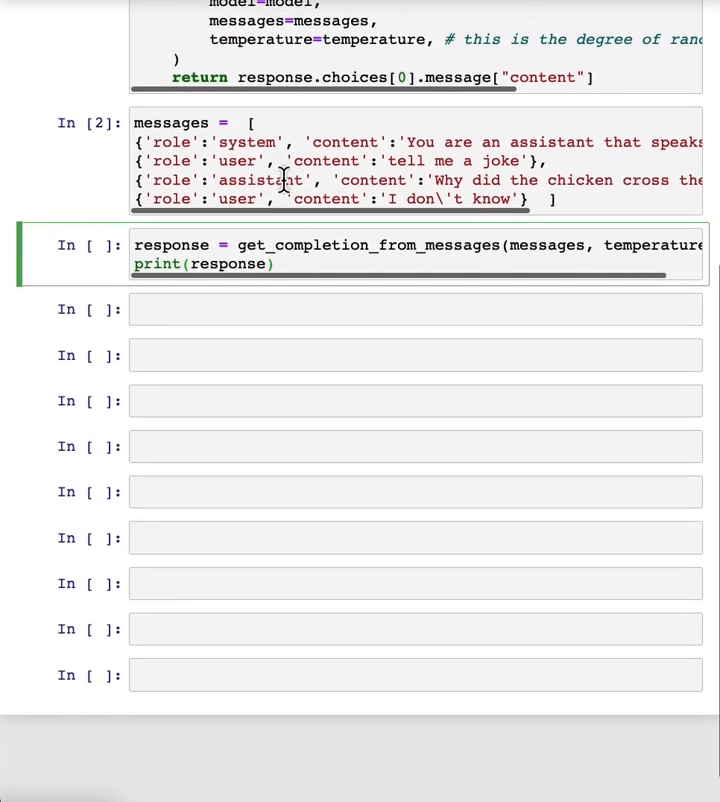
left_click(400, 160)
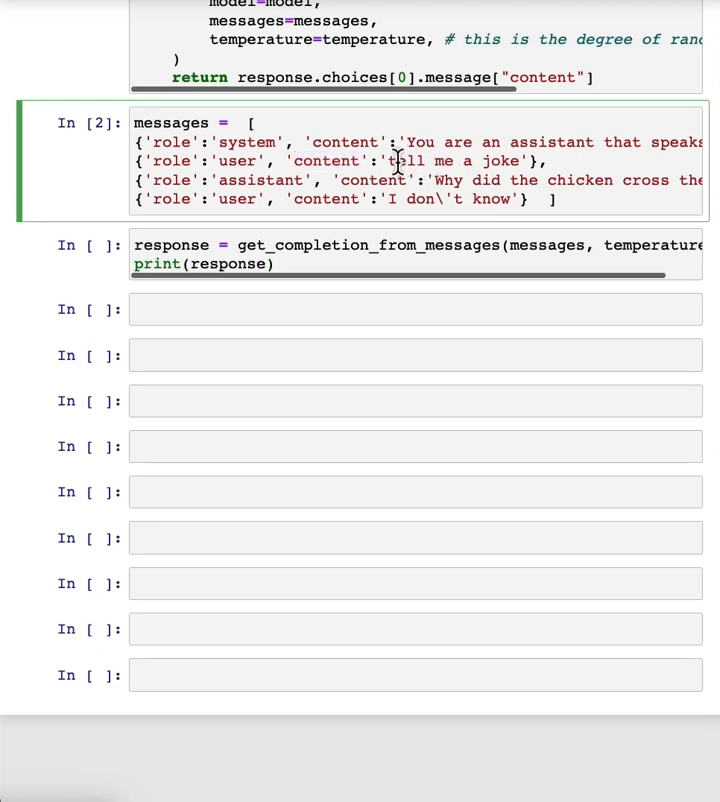
scroll("right", 3)
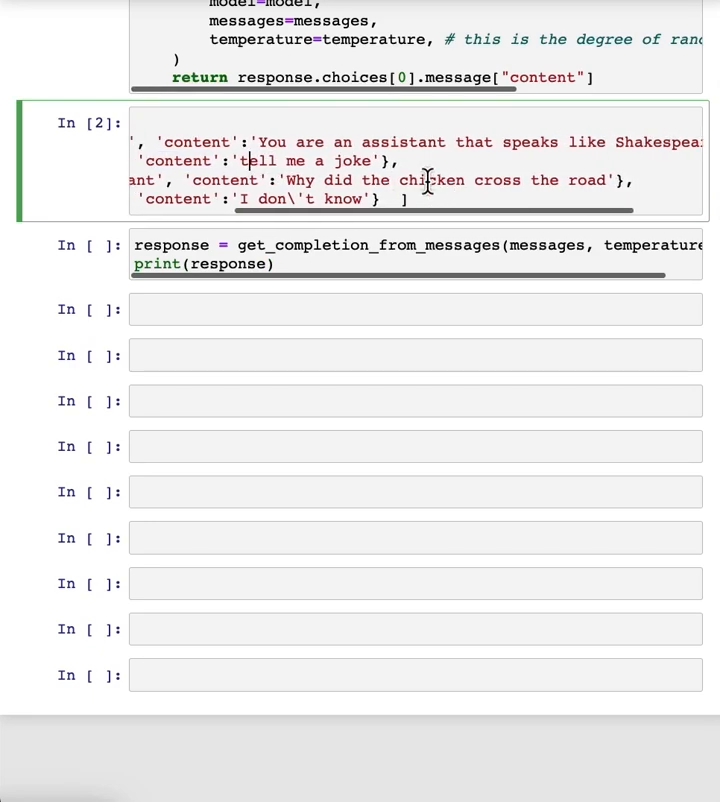
scroll("left", 3)
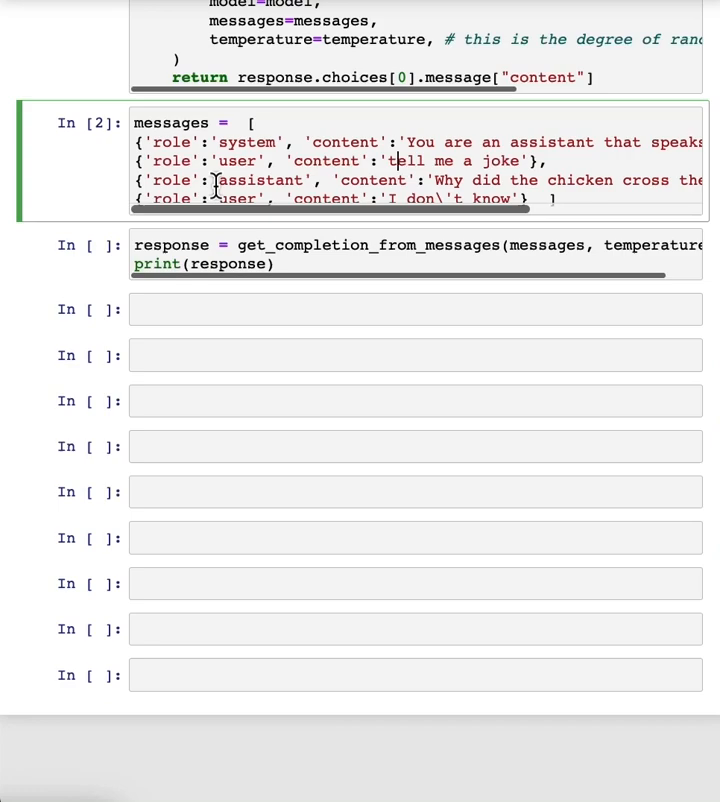
scroll("up", 3)
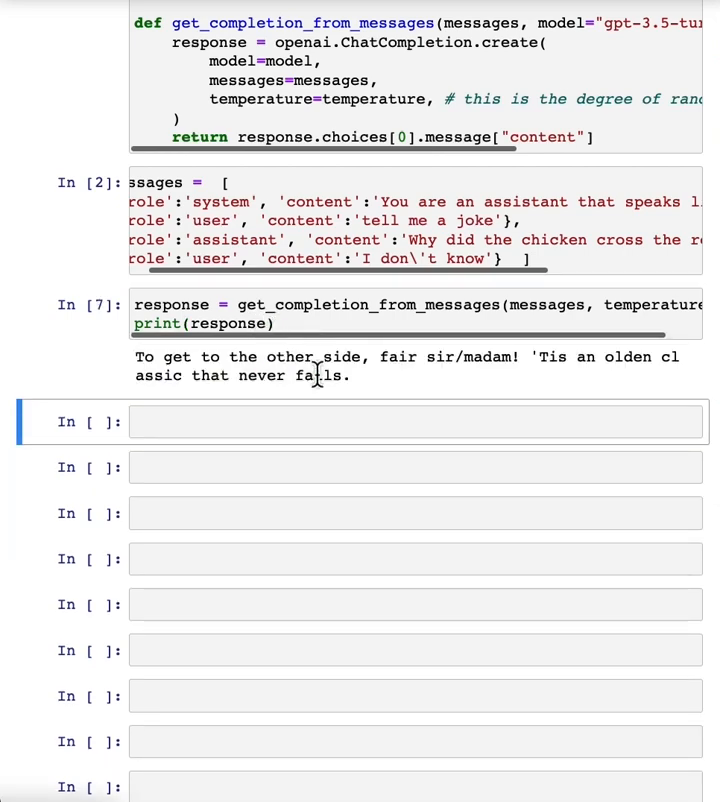
mouse_move(510, 356)
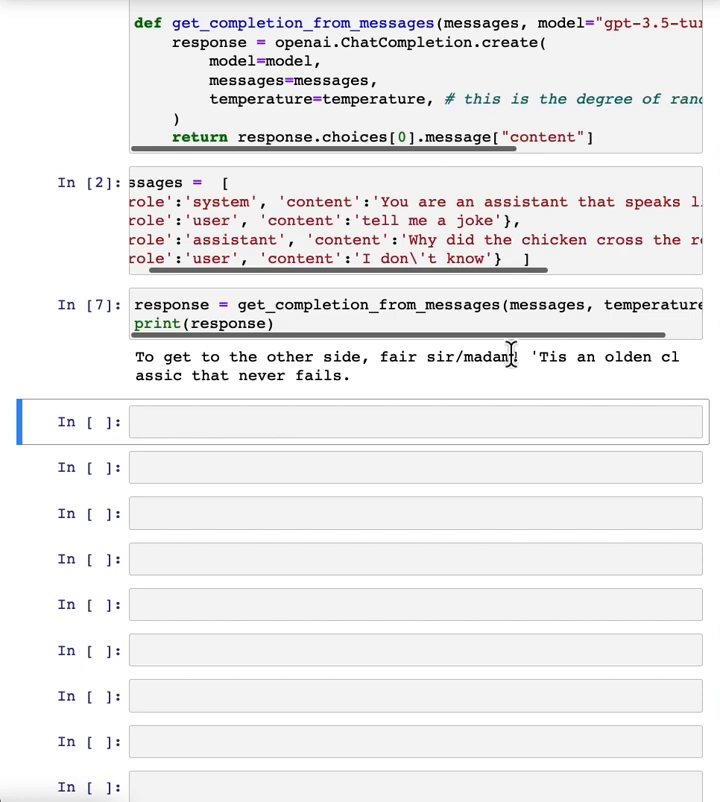
mouse_move(488, 364)
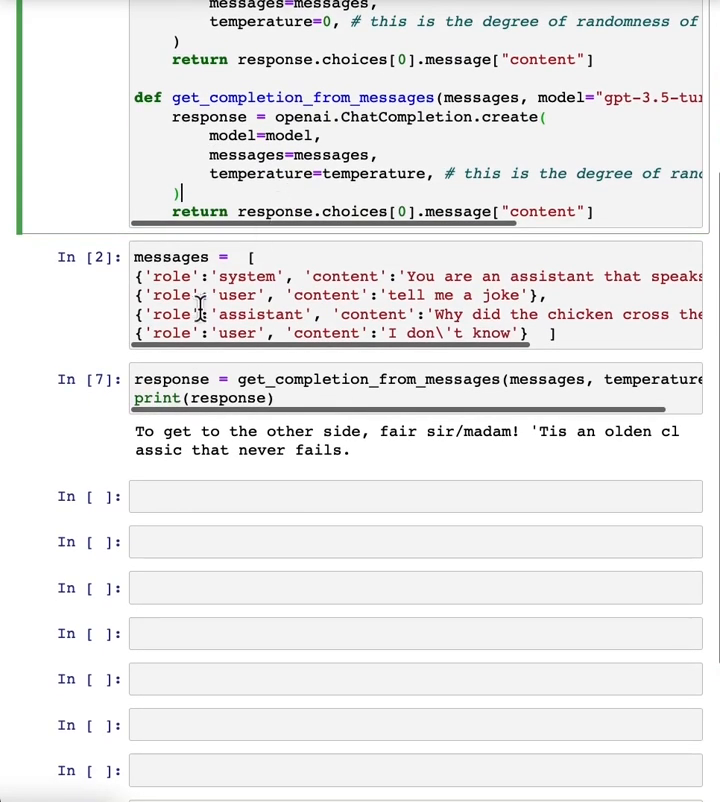
Step: Add print(str(response.choices[0].message)) inside the helper function
type("p")
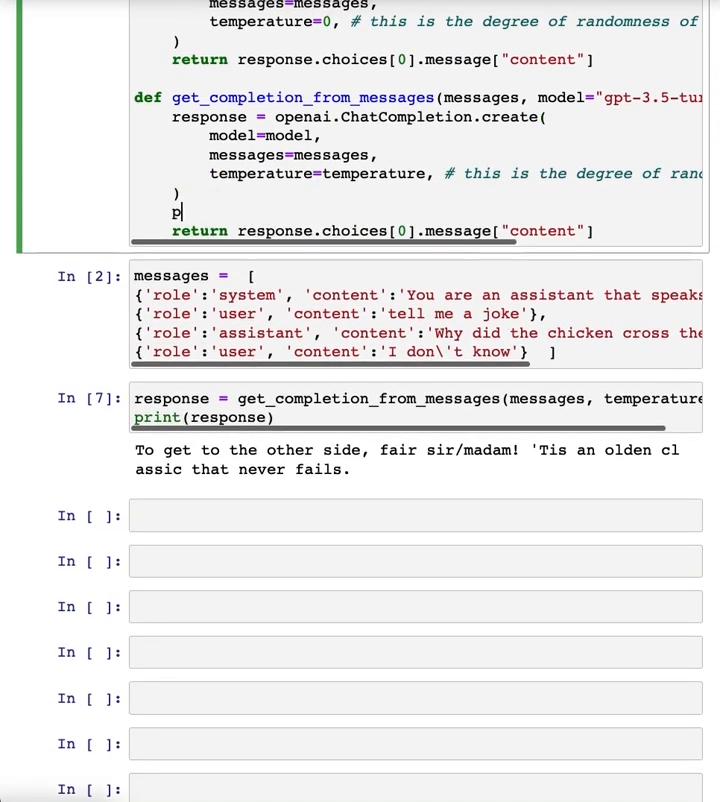
type("rint(response.")
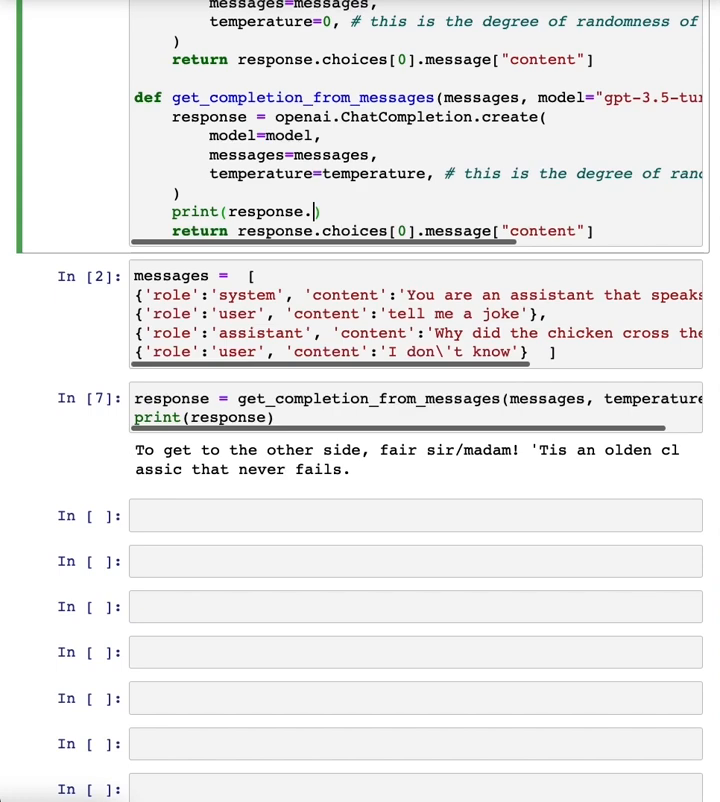
type(".choices")
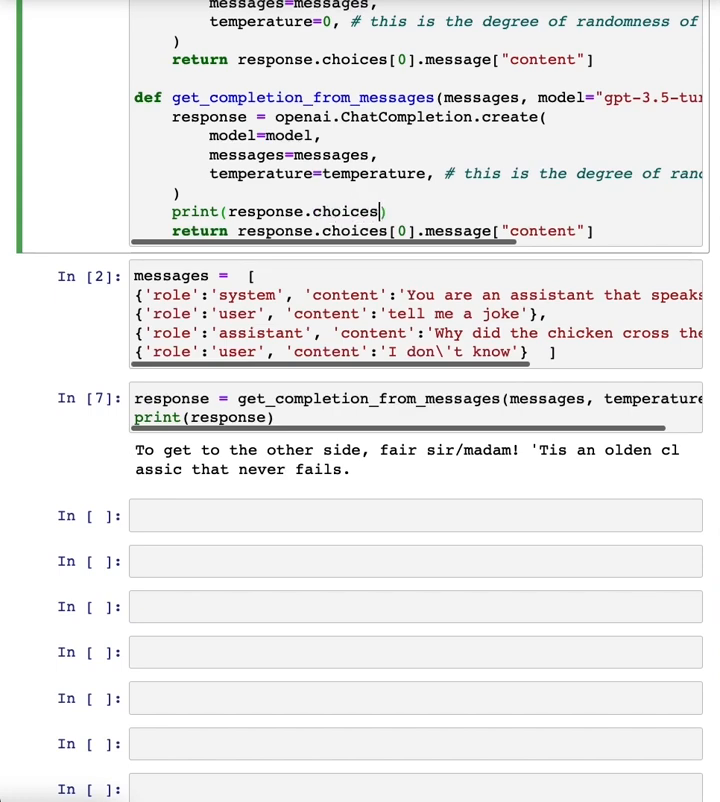
type("[0")
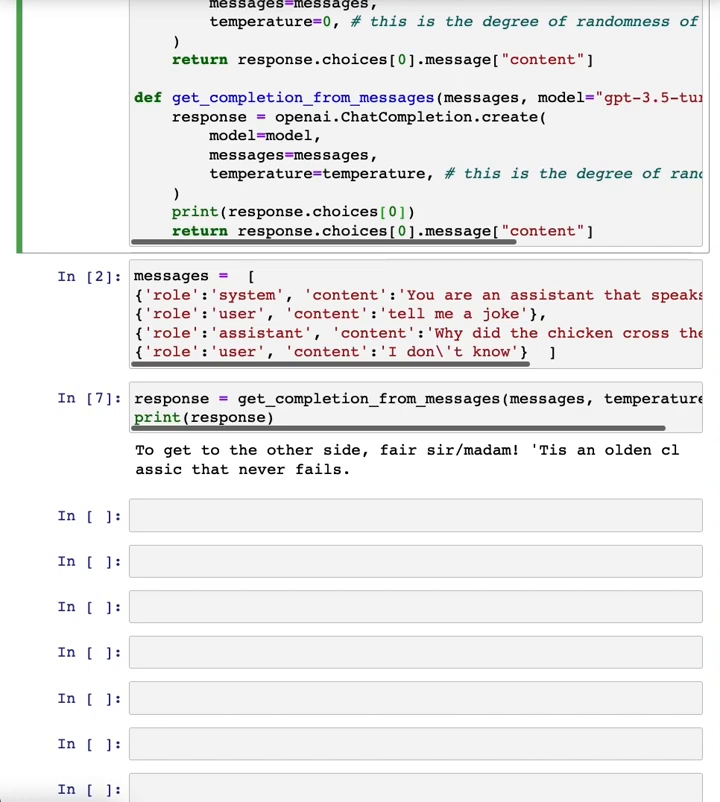
type(",e")
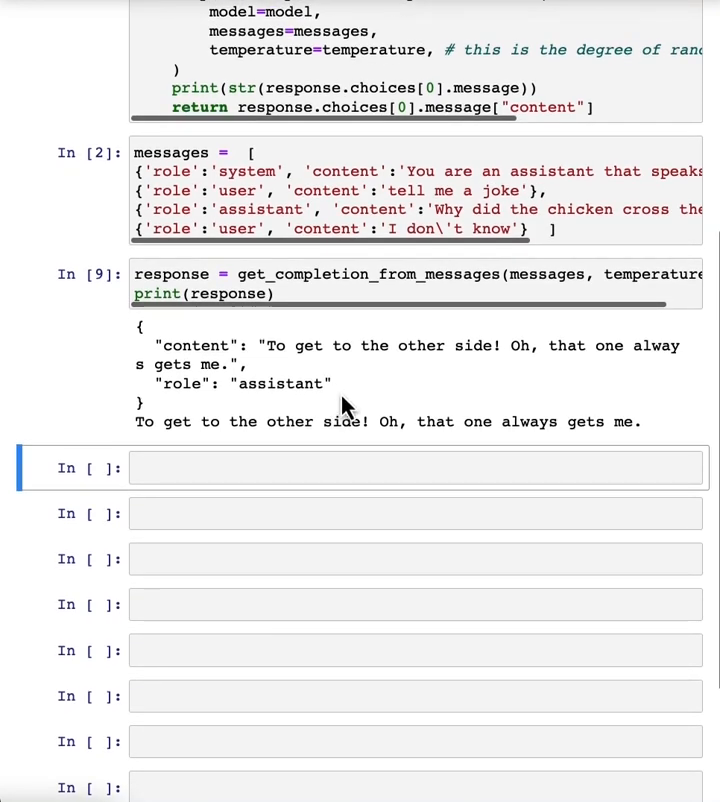
Step: Rerun to show the raw message object's content and role, then comment out the debug print
double_click(240, 384)
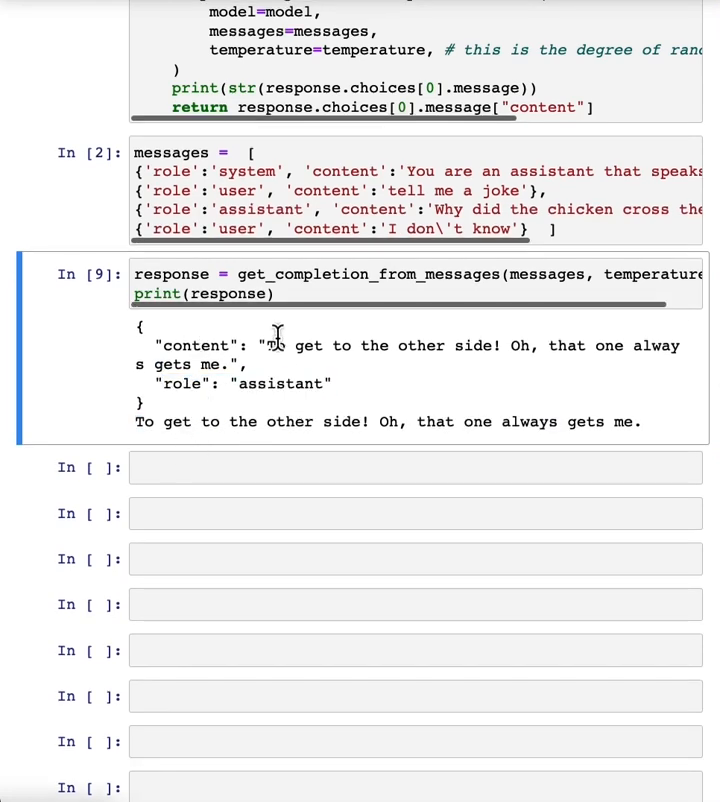
left_click_drag(262, 344, 330, 384)
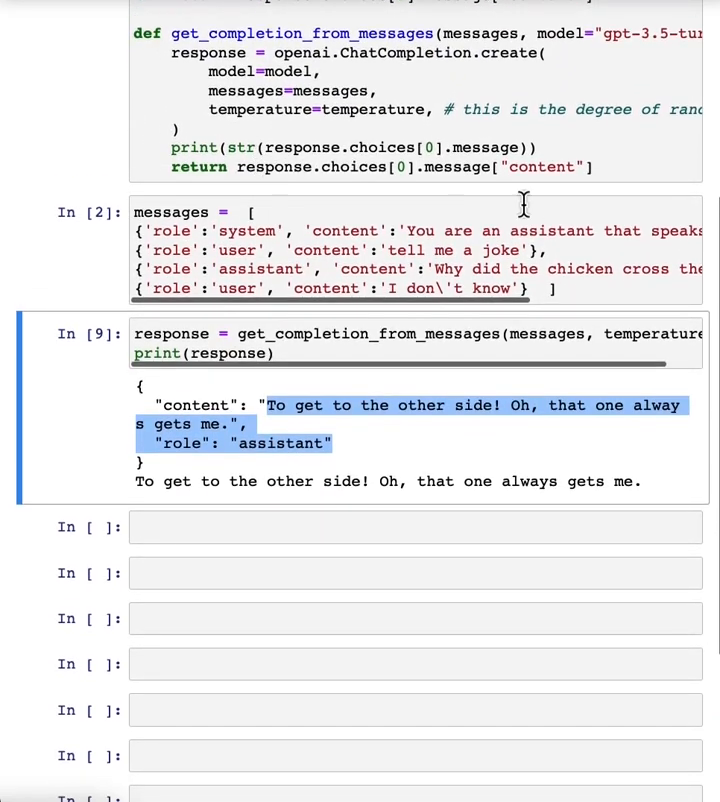
double_click(196, 404)
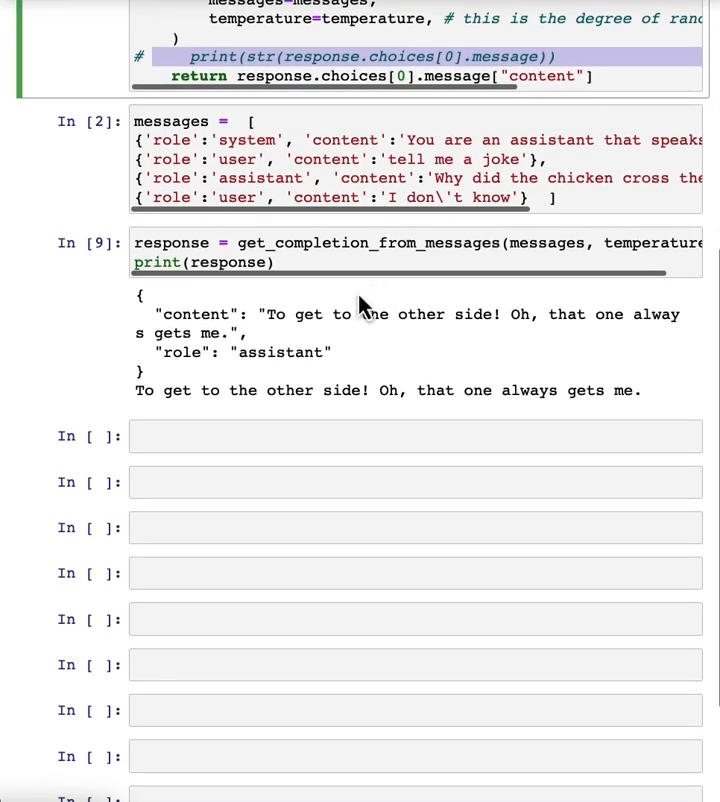
scroll("down", 3)
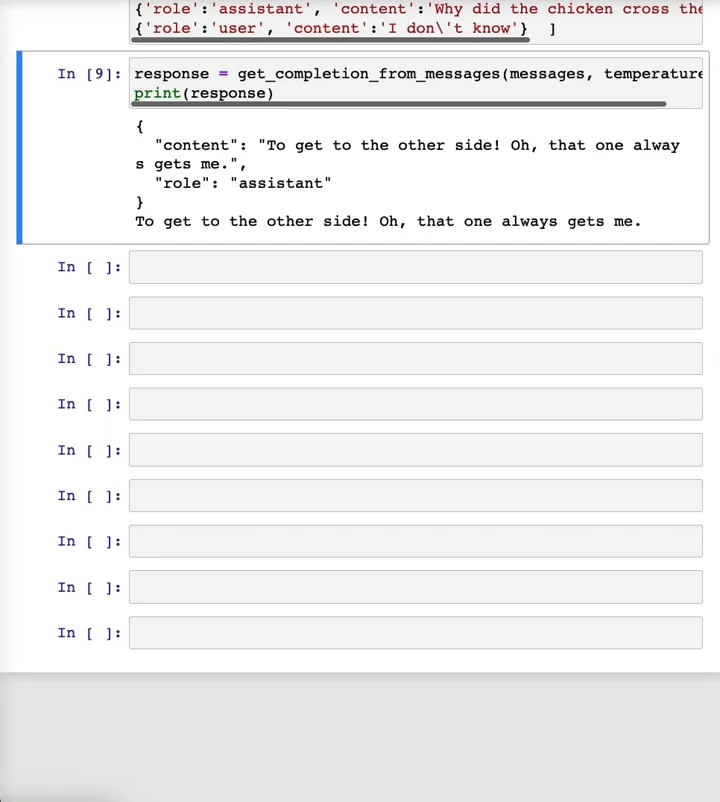
Step: Run a friendly-chatbot messages list where Isa introduces herself and print the greeting reply
left_click(400, 268)
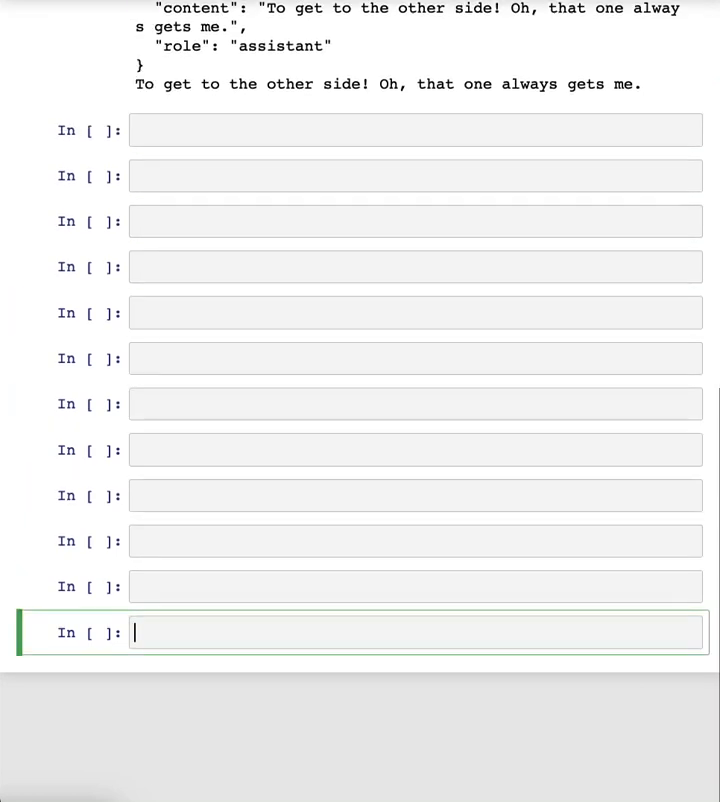
scroll("up", 3)
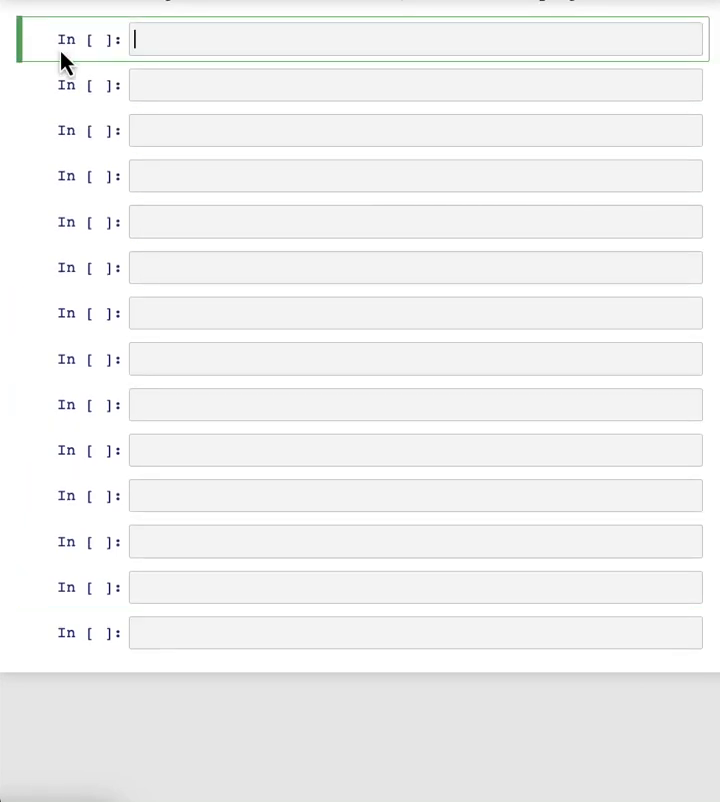
type("messages = [")
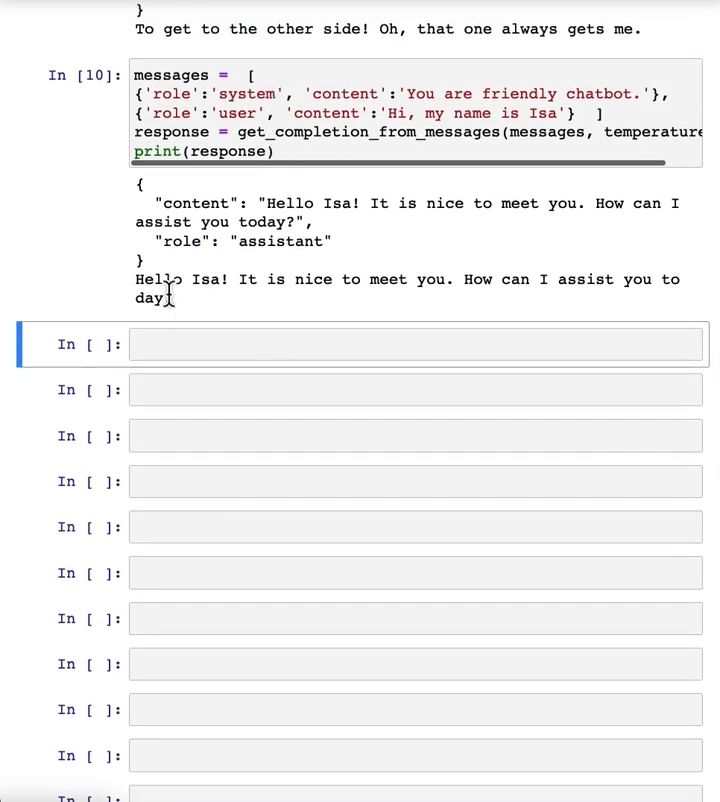
scroll("up", 3)
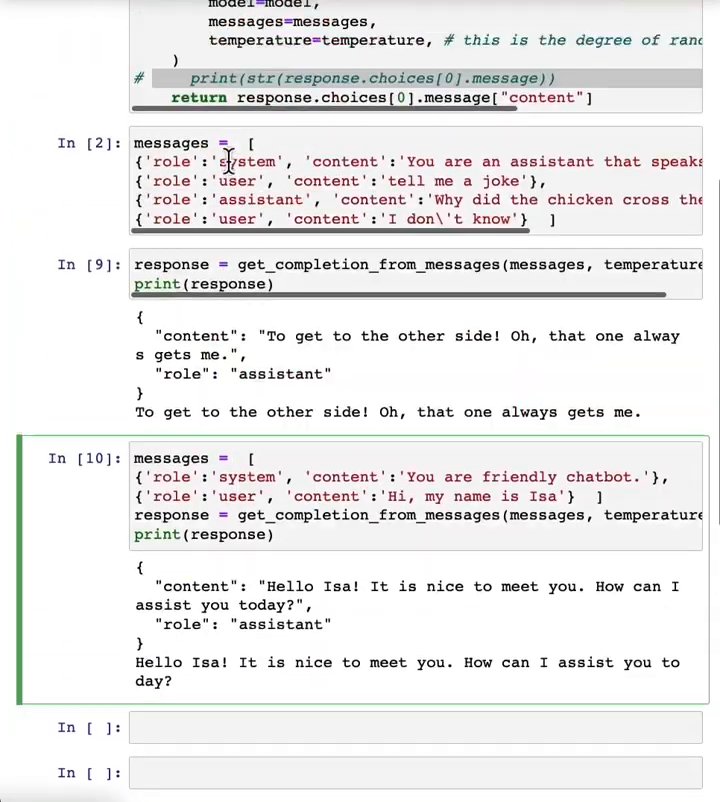
scroll("up", 3)
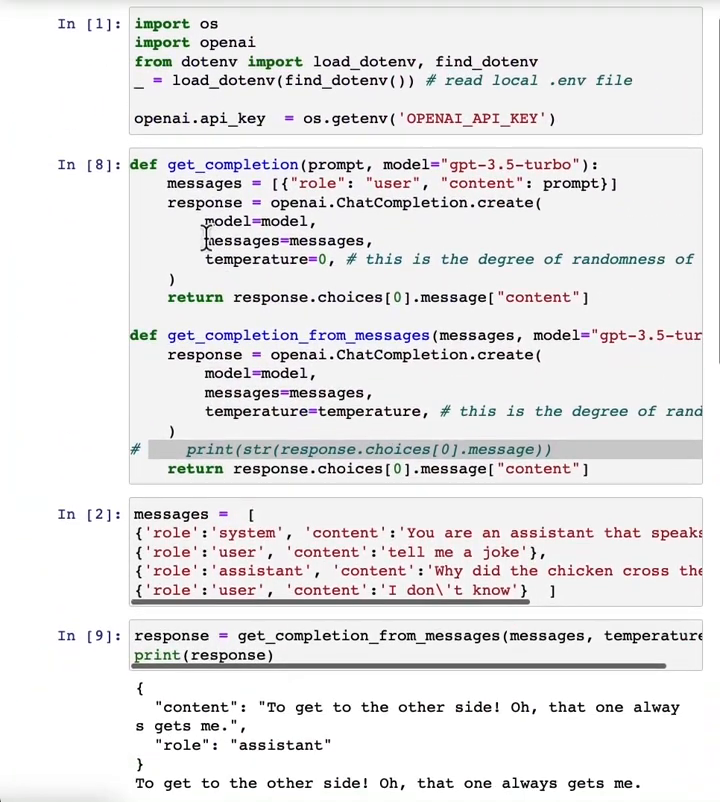
Step: Run a messages list asking the chatbot to remind the user of their name with no prior turns
scroll("down", 3)
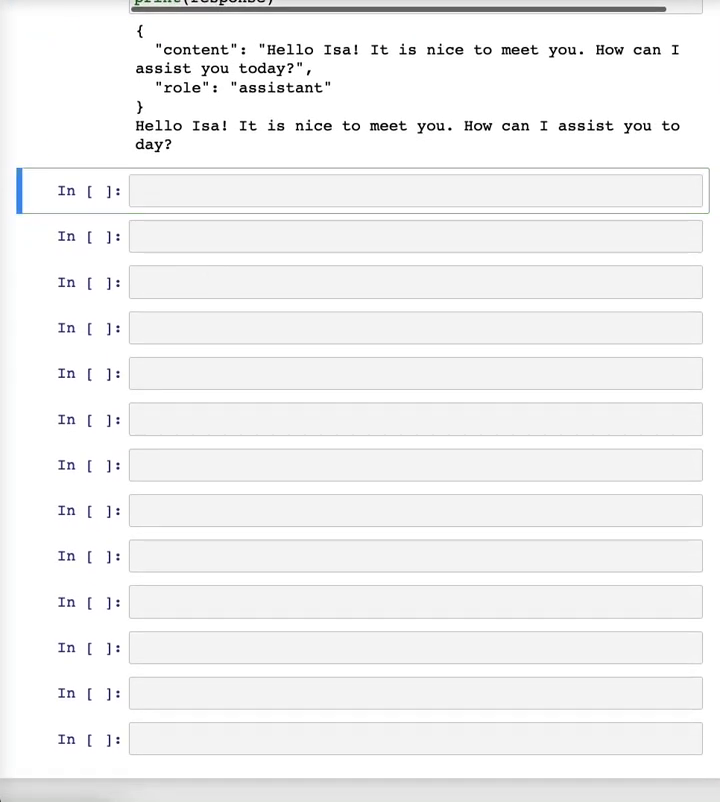
type("messages = [")
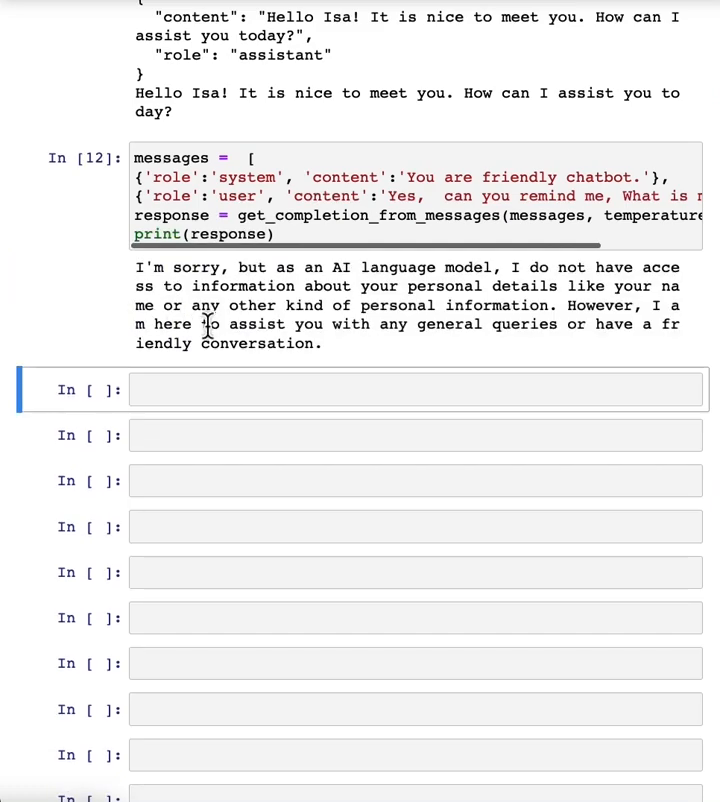
mouse_move(348, 352)
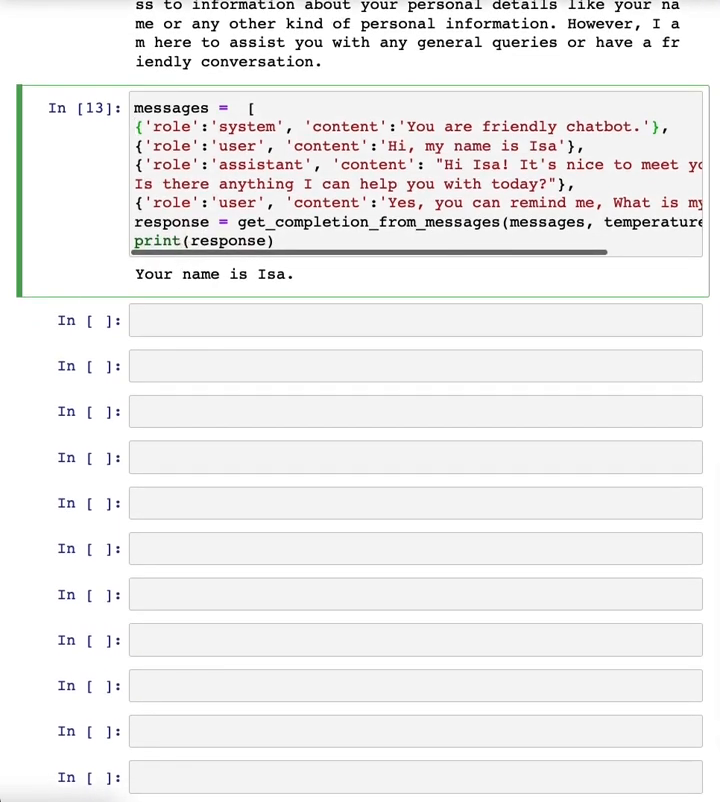
Step: Rerun the name question with Isa's introduction and the greeting included so the bot answers Isa
scroll("down", 3)
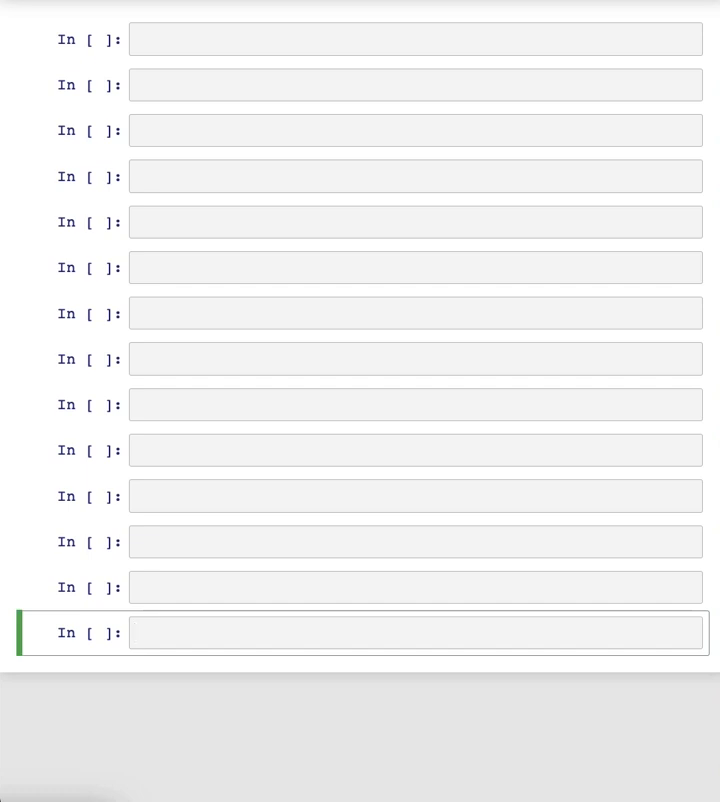
Step: Define collect_messages that queries the model and stacks User and Assistant rows into pn.Column(*panels)
left_click(400, 632)
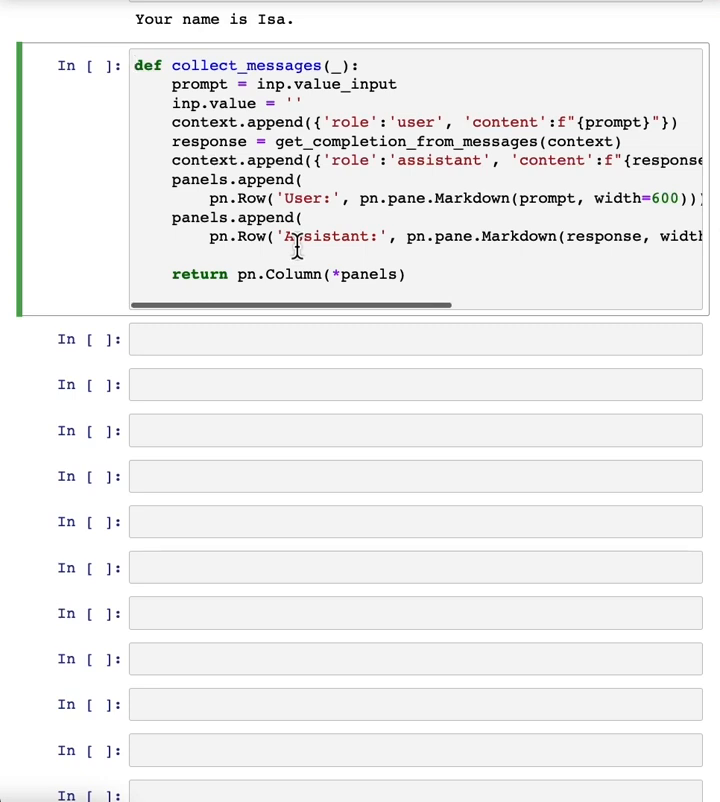
mouse_move(64, 256)
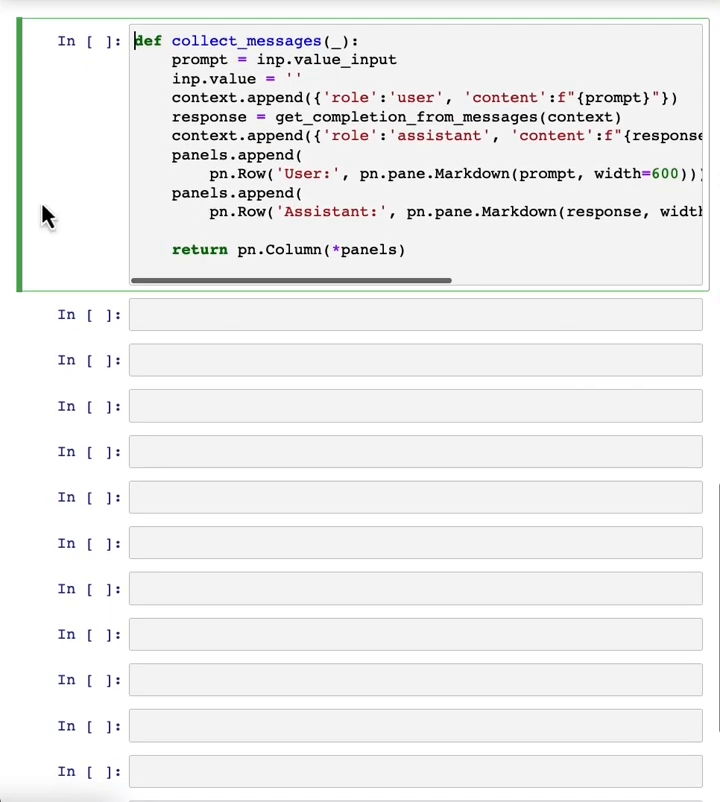
scroll("down", 3)
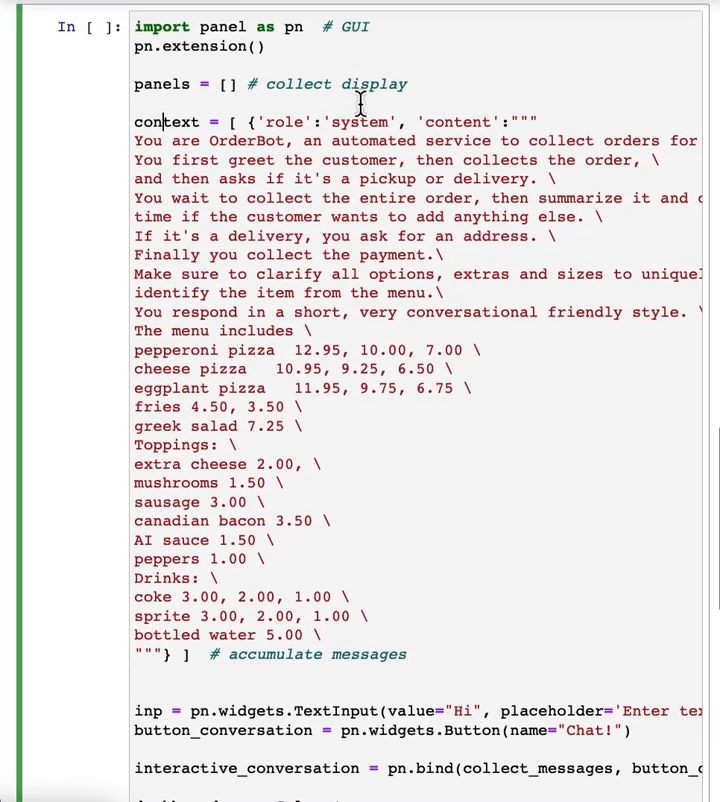
mouse_move(270, 190)
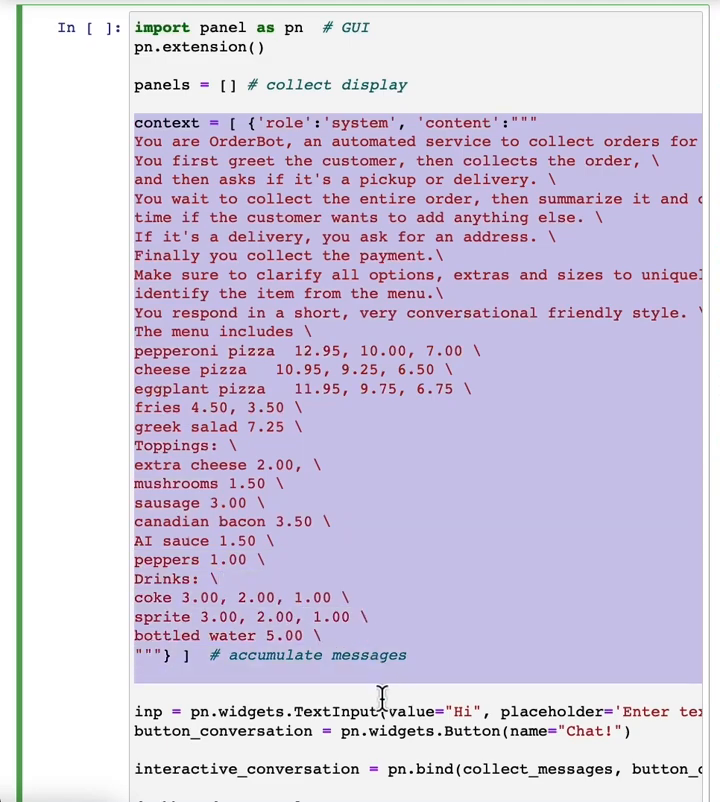
Step: Run the OrderBot panel cell so the chat dashboard greets visitors to the pizza restaurant
scroll("down", 3)
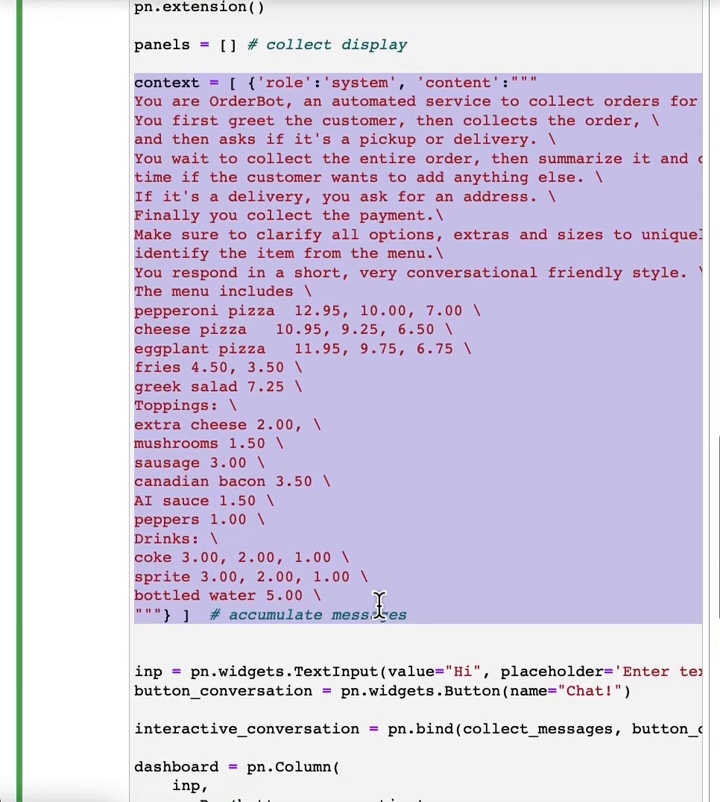
scroll("down", 3)
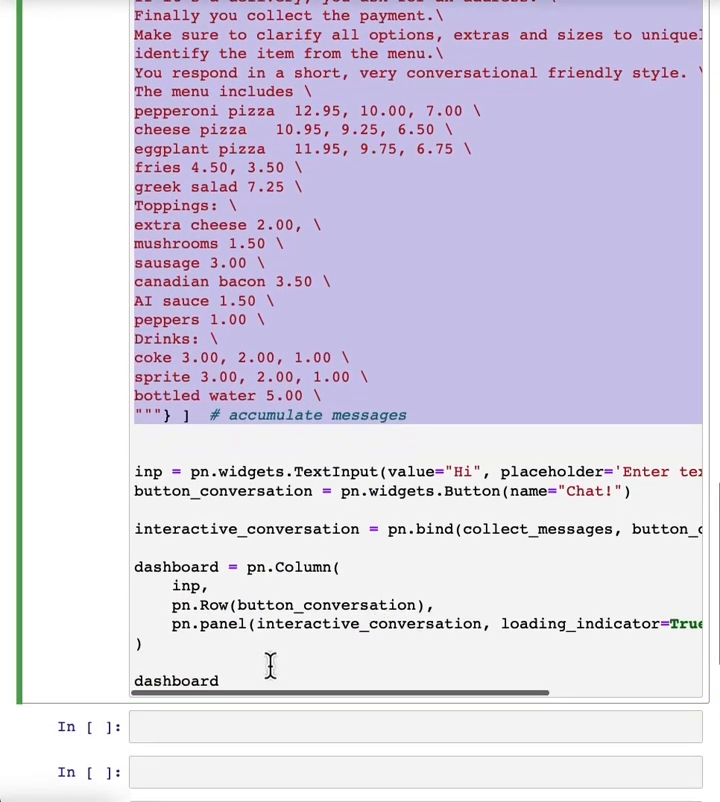
scroll("down", 3)
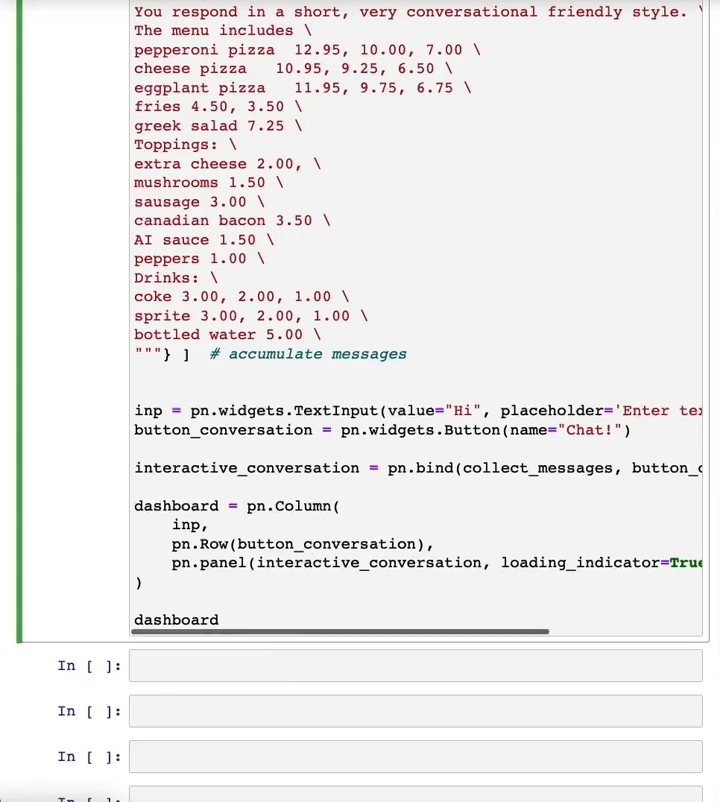
scroll("up", 3)
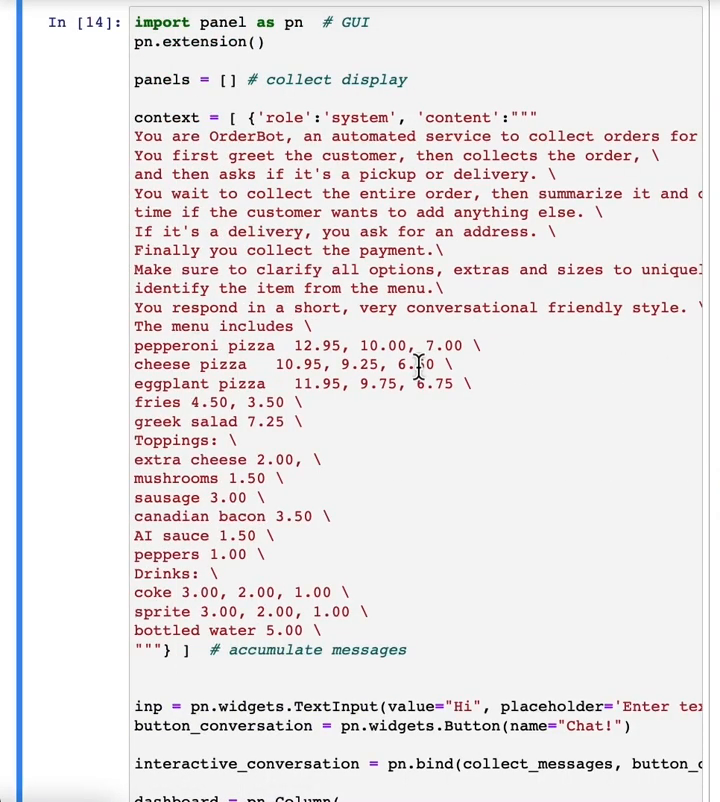
scroll("down", 3)
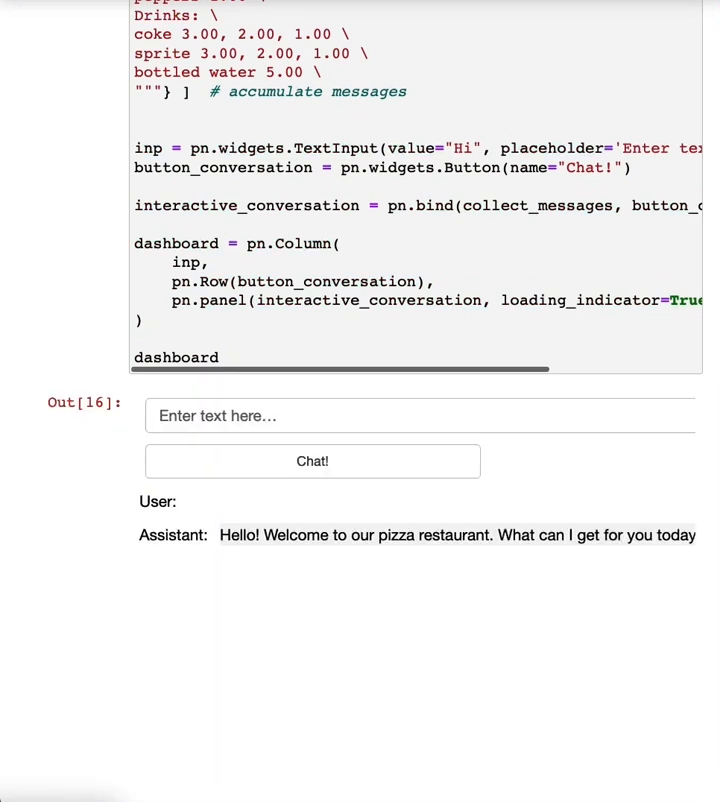
mouse_move(228, 408)
type("Hi")
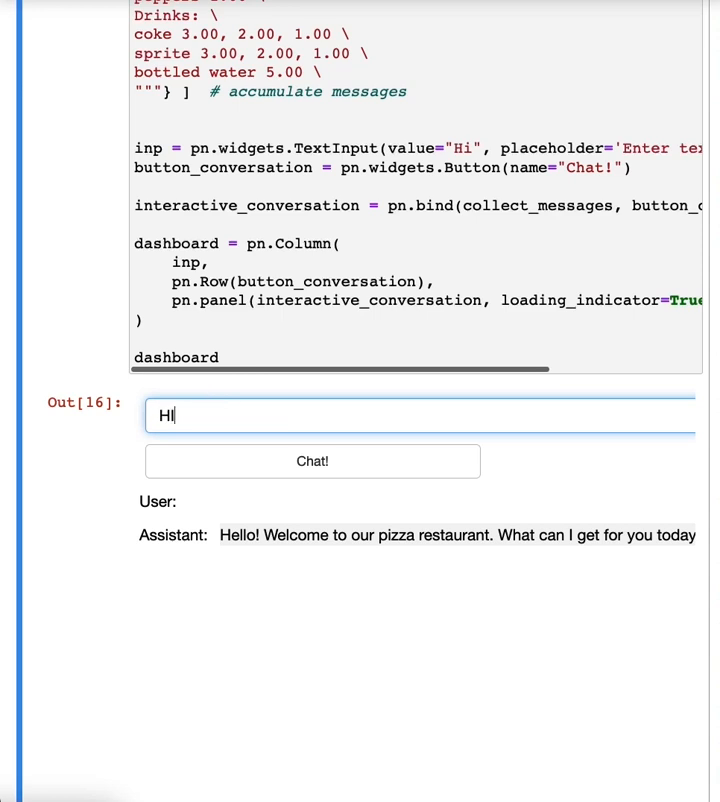
Step: Send 'I would like to order a pizza' to the OrderBot
type("I would like to")
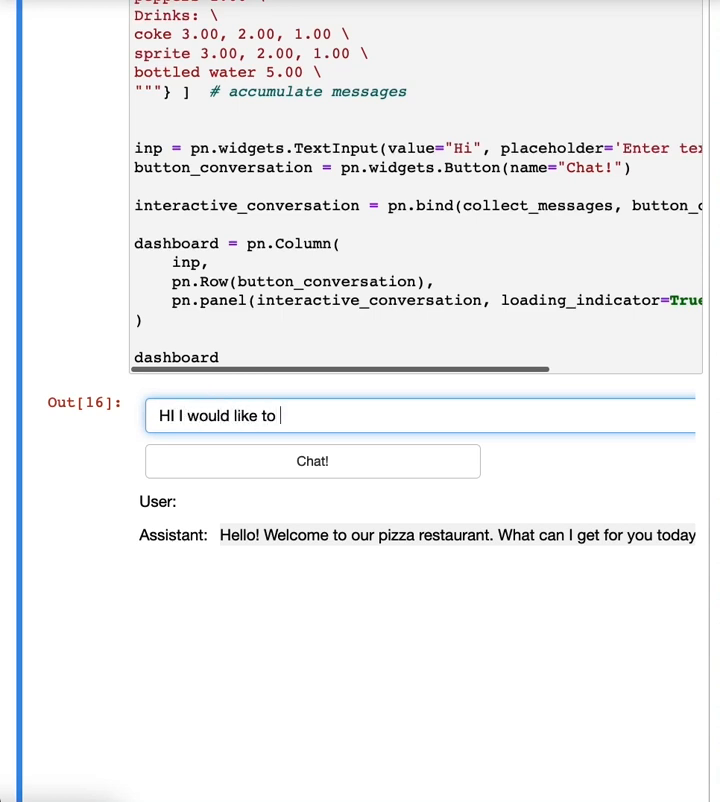
type("order a piza")
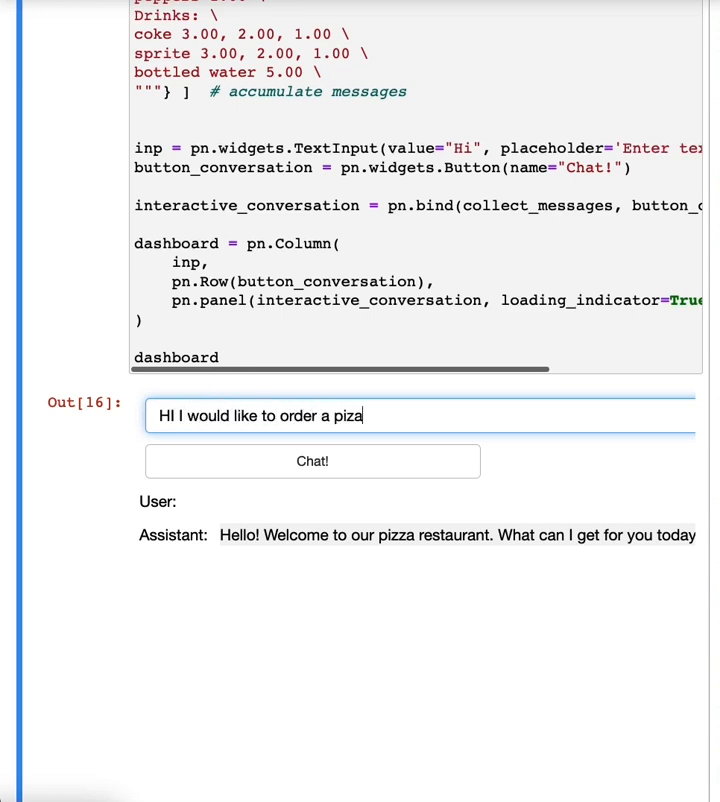
left_click(312, 460)
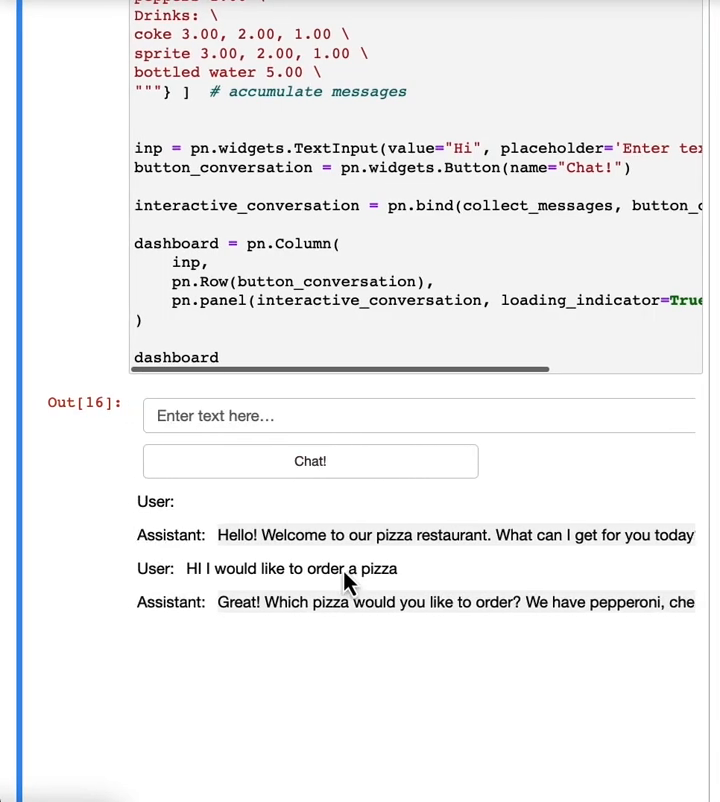
scroll("down", 3)
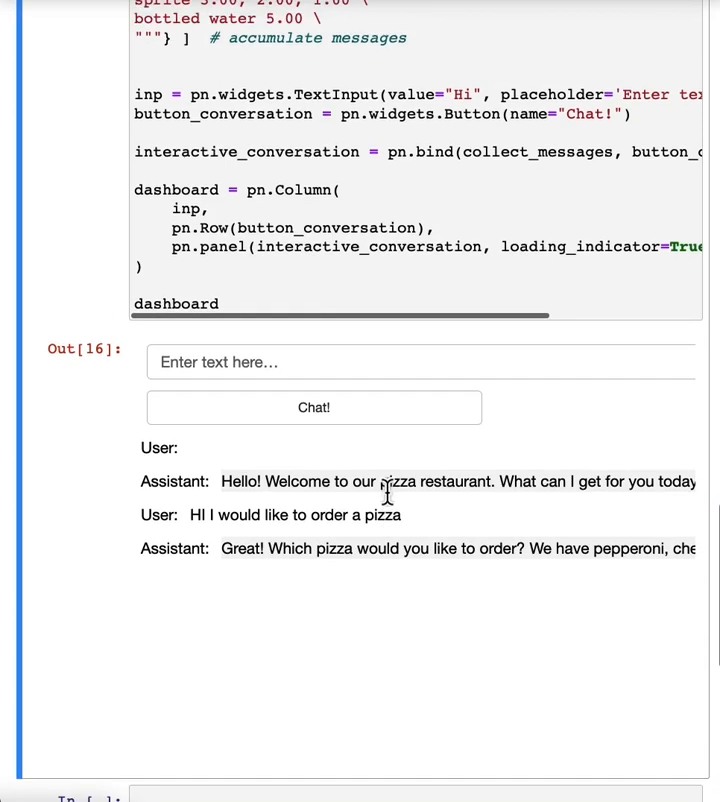
Step: Ask 'How much are they' and get the size-based pizza prices
type("How")
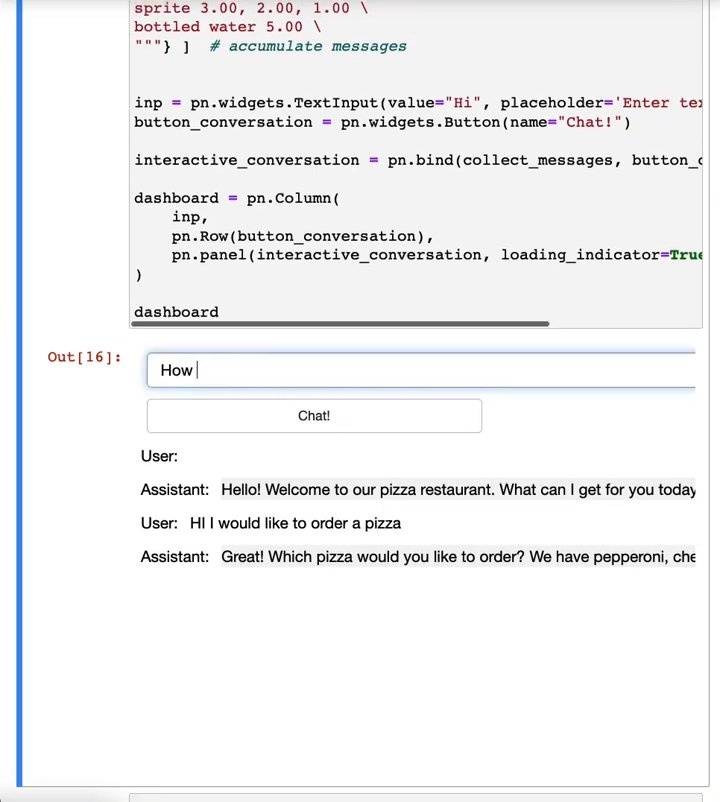
type("much are they")
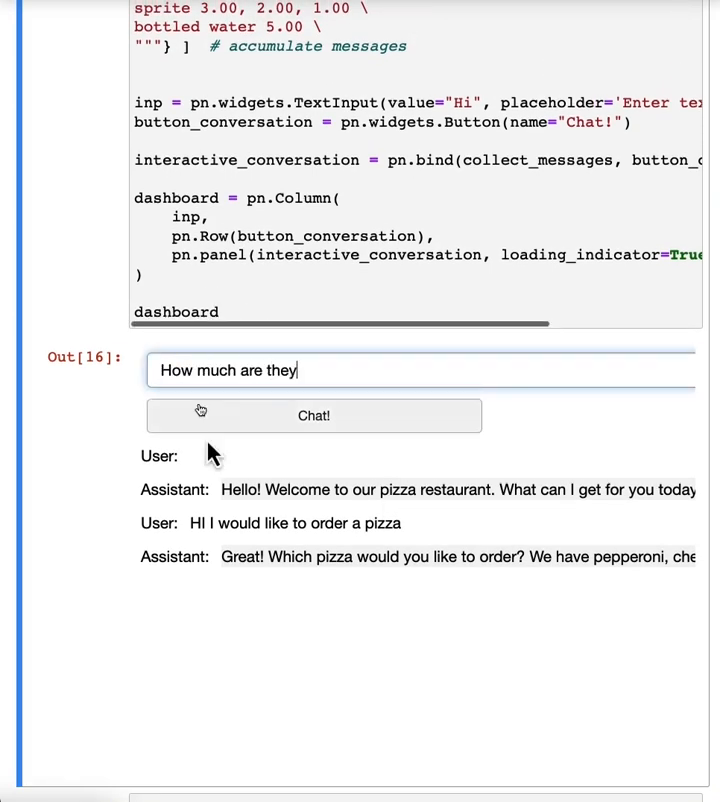
left_click(312, 416)
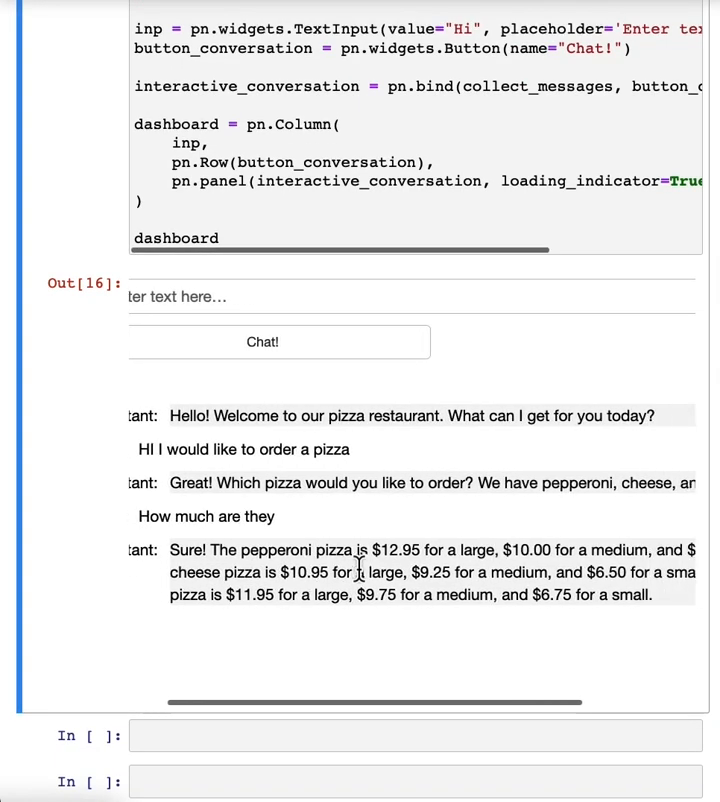
scroll("right", 3)
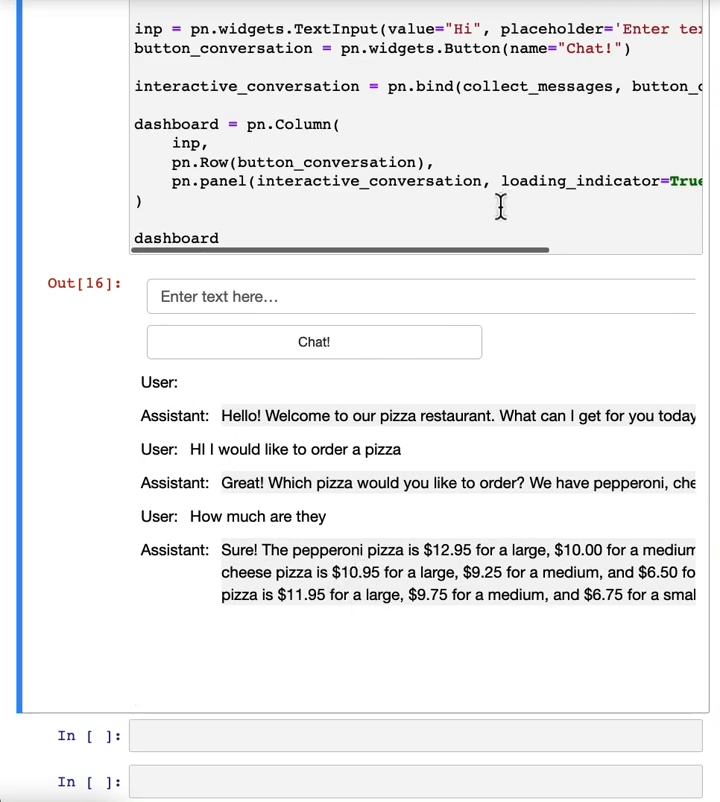
Step: Send the medium eggplant pizza choice to the OrderBot
type("m")
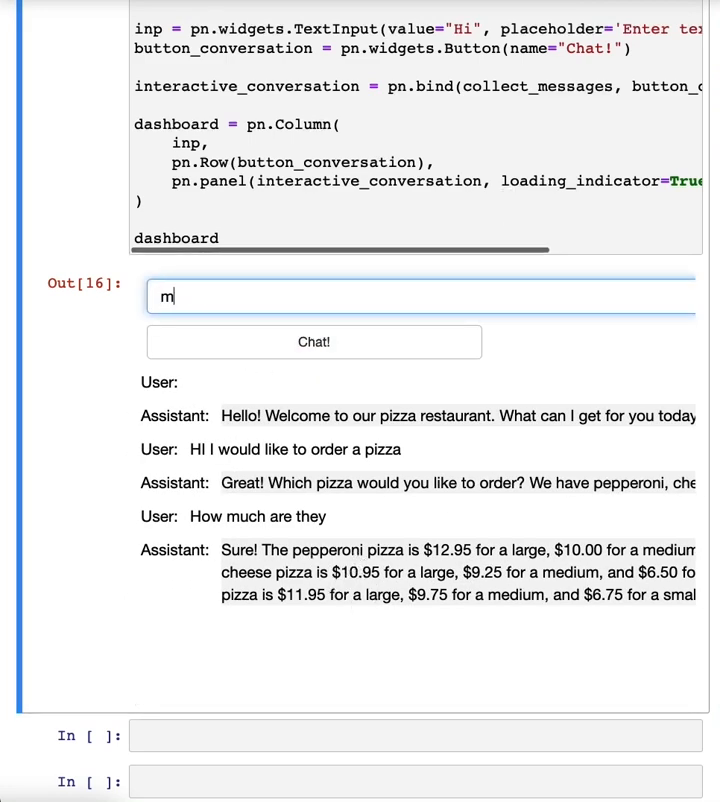
type("edium eggplant p")
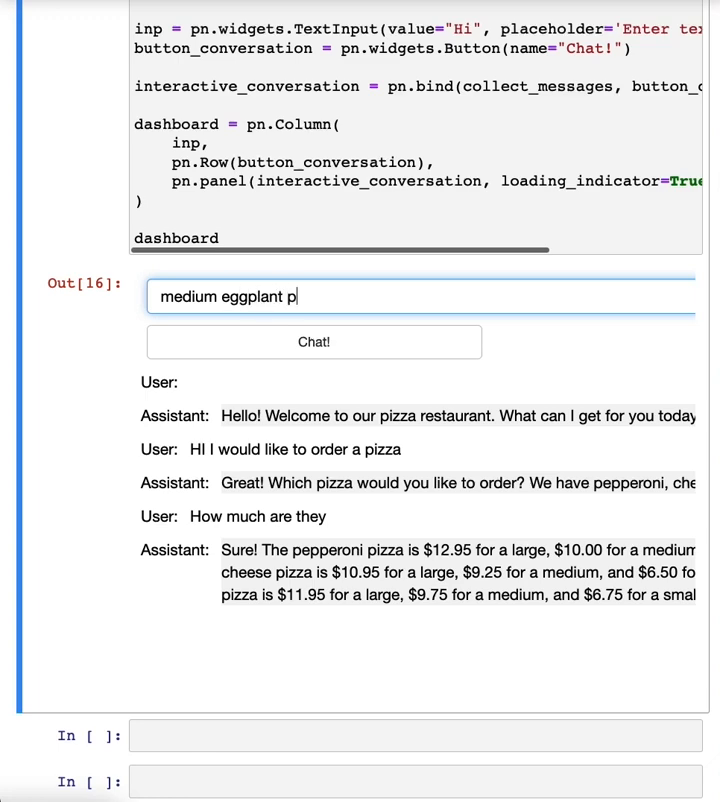
left_click(314, 342)
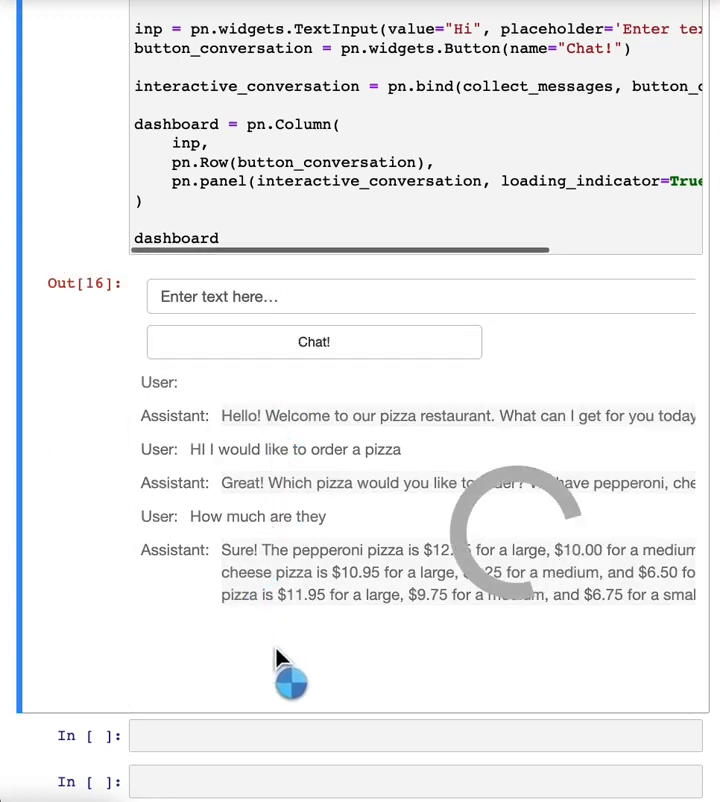
scroll("down", 3)
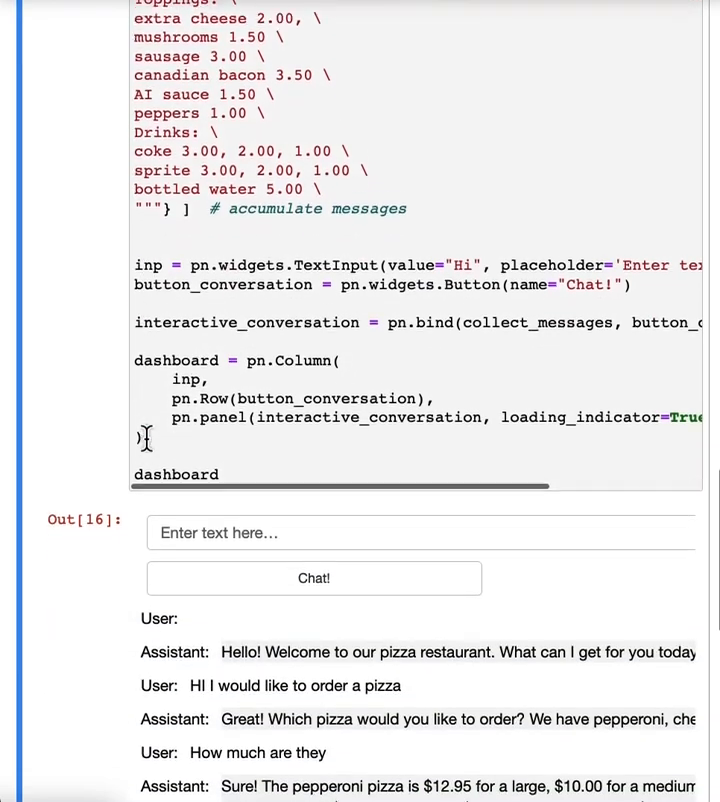
Step: Tell the OrderBot 'no extra toppings' in the Panel chat and get its reply
scroll("down", 3)
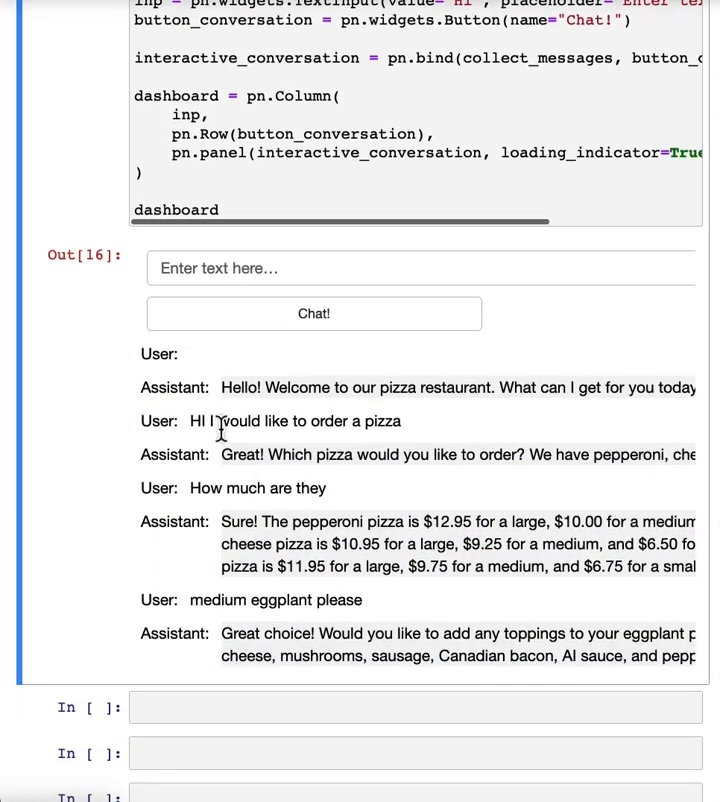
mouse_move(280, 498)
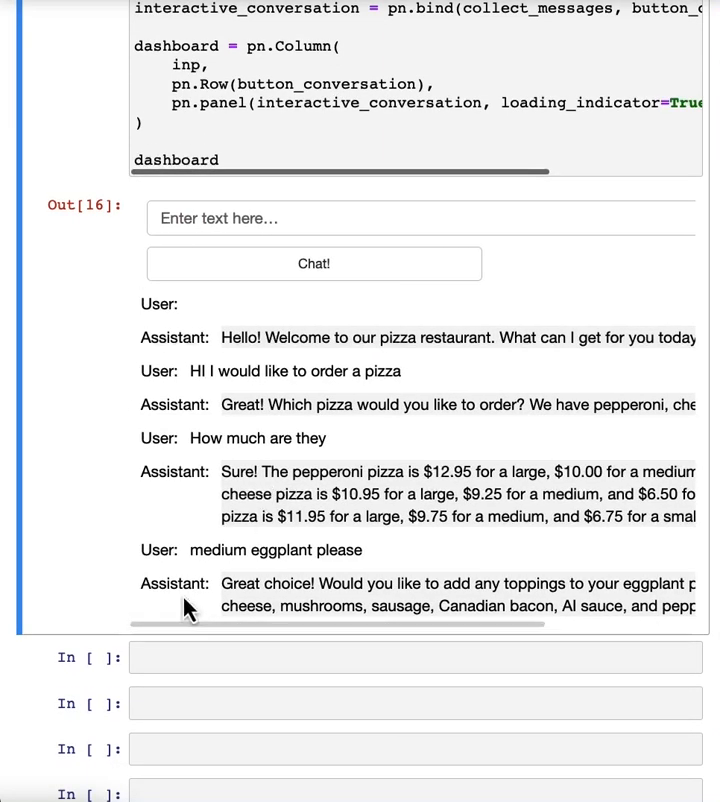
scroll("up", 3)
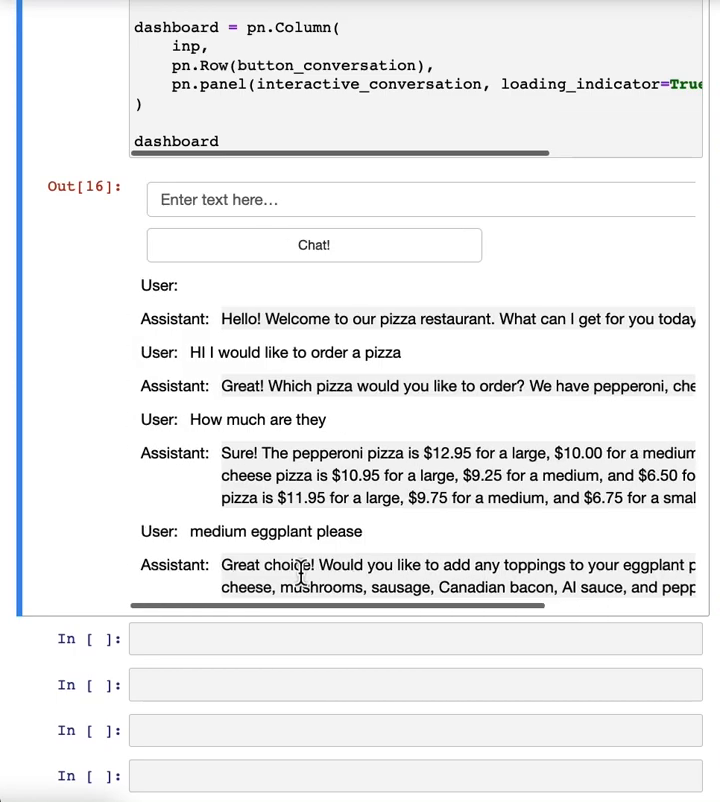
scroll("up", 3)
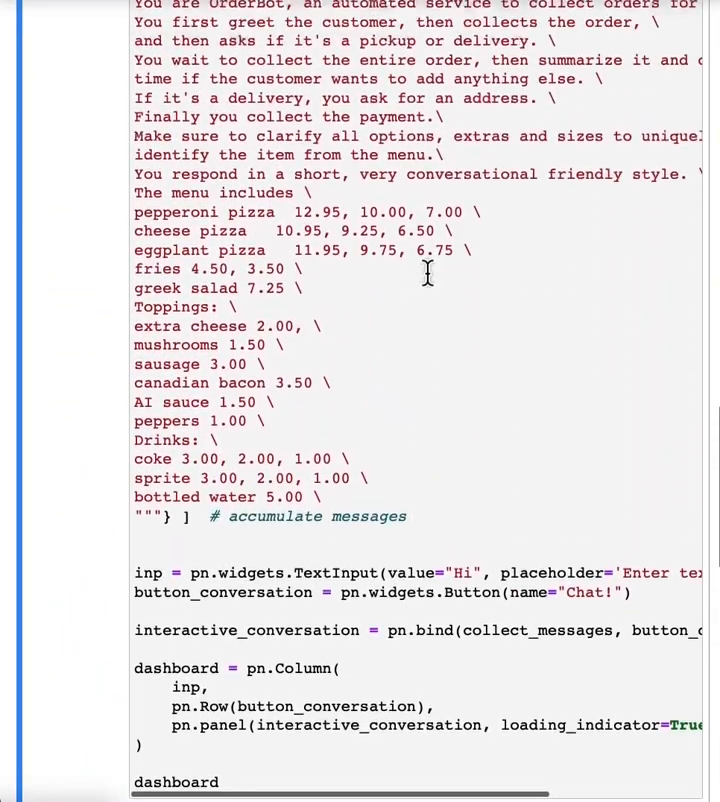
scroll("up", 3)
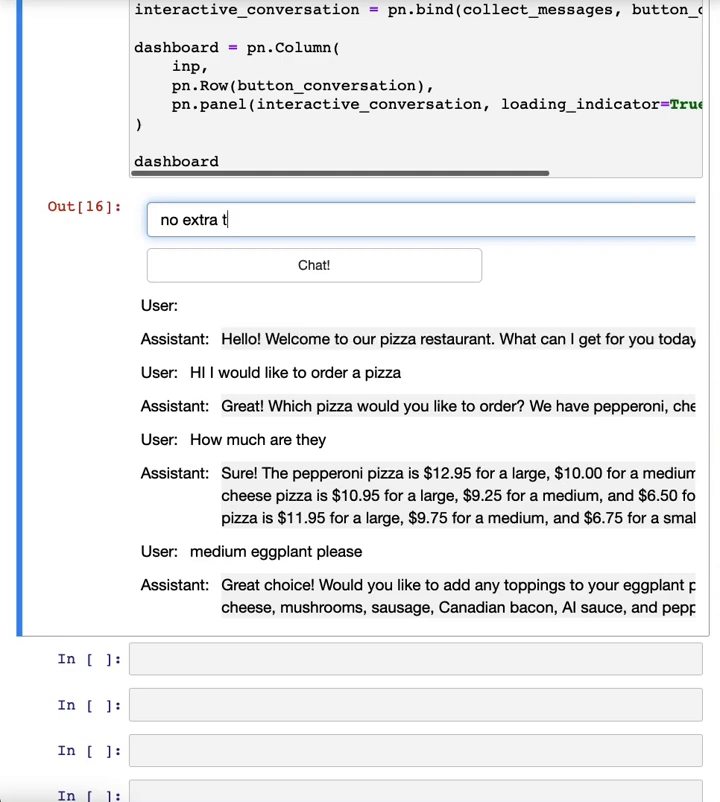
type("opp")
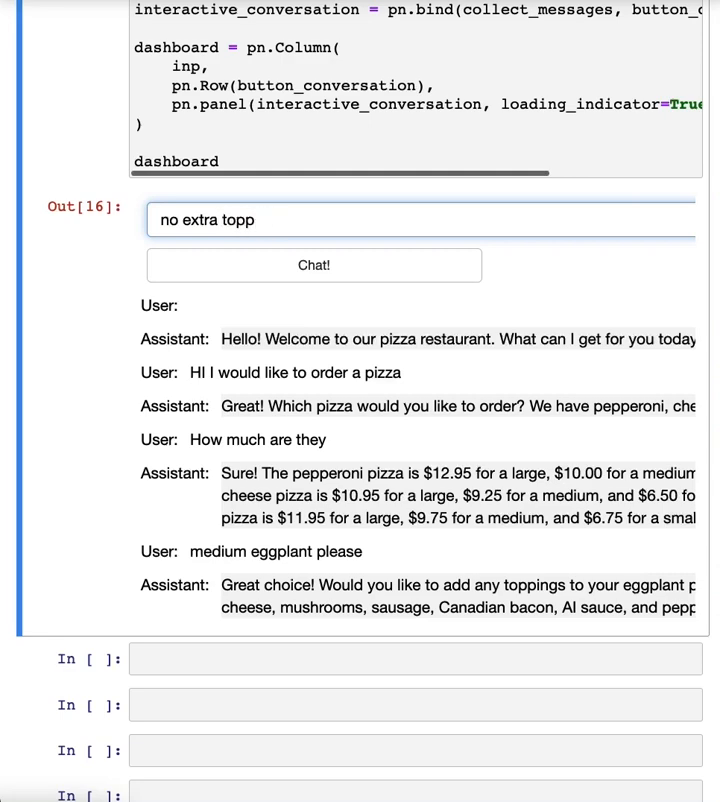
left_click(314, 264)
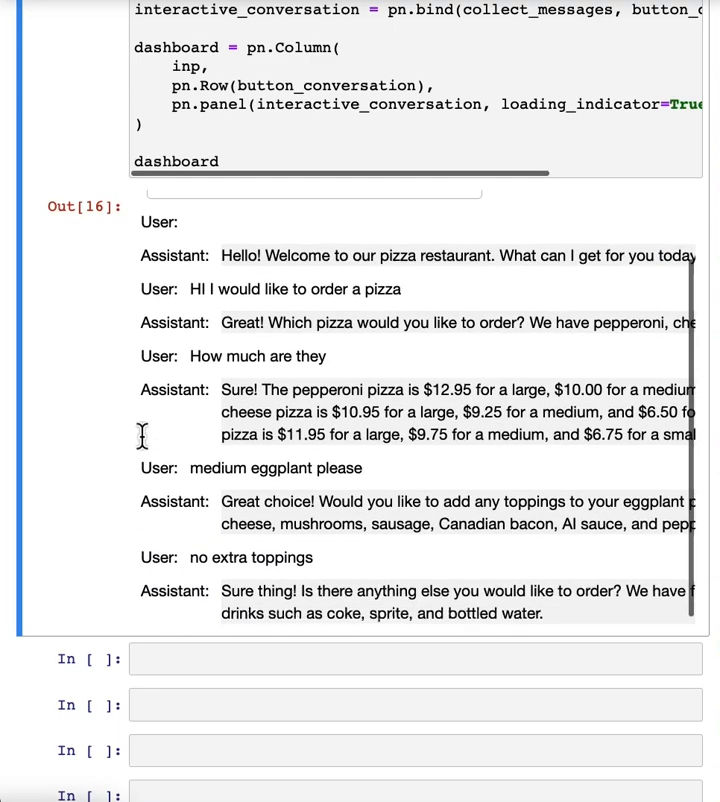
Step: Order fries and choose the large size, getting the bot's follow-up asking for anything else
scroll("right", 3)
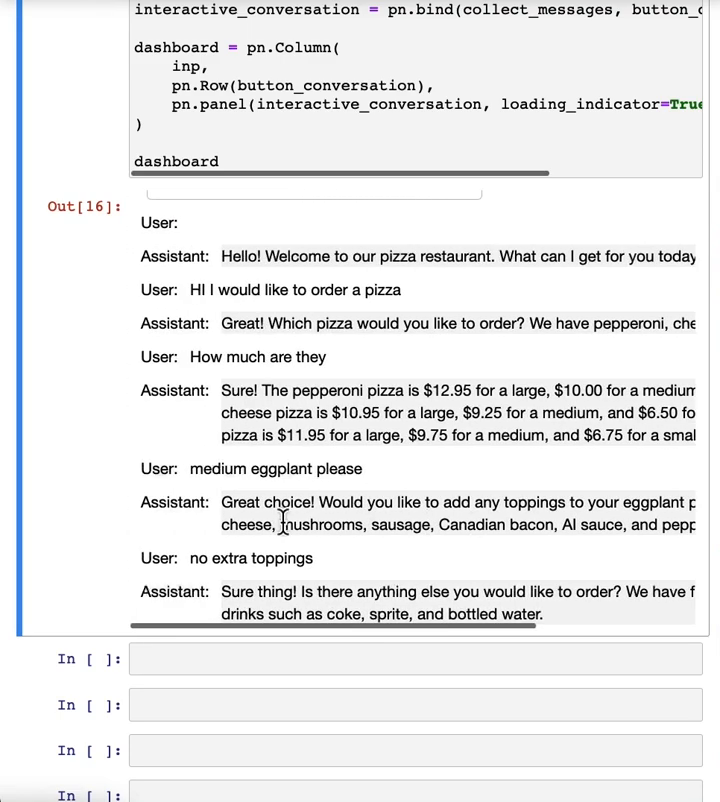
type("fri")
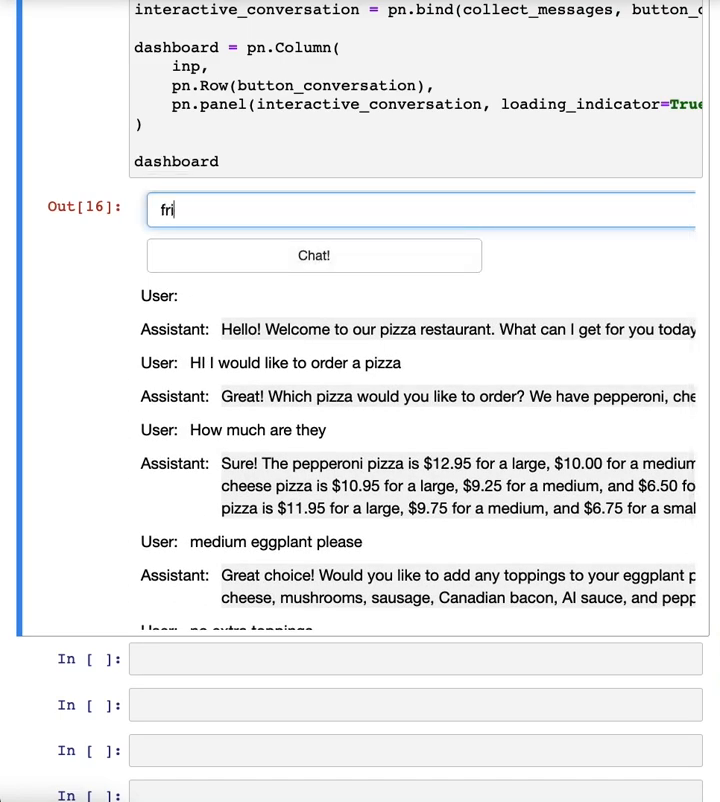
left_click(314, 256)
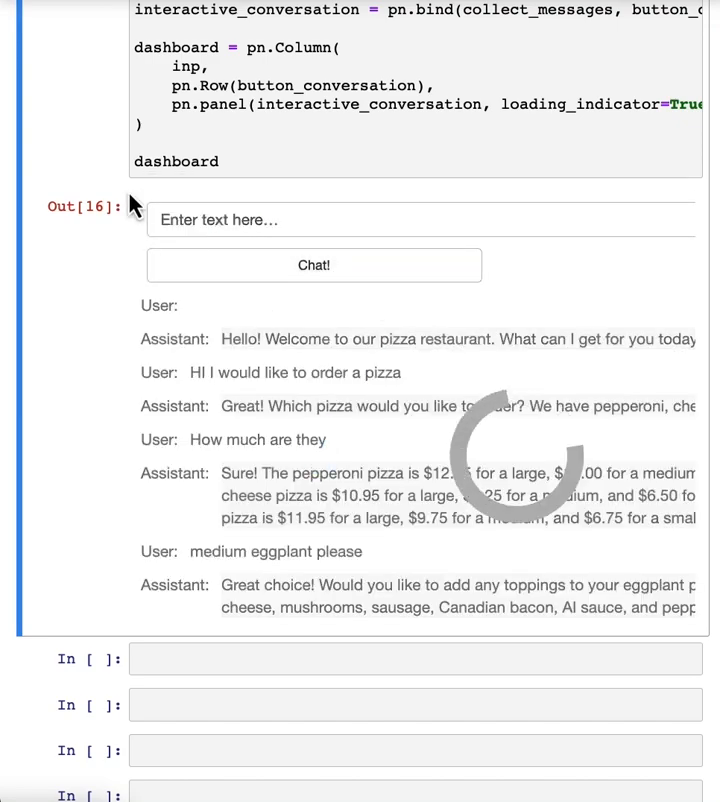
scroll("down", 3)
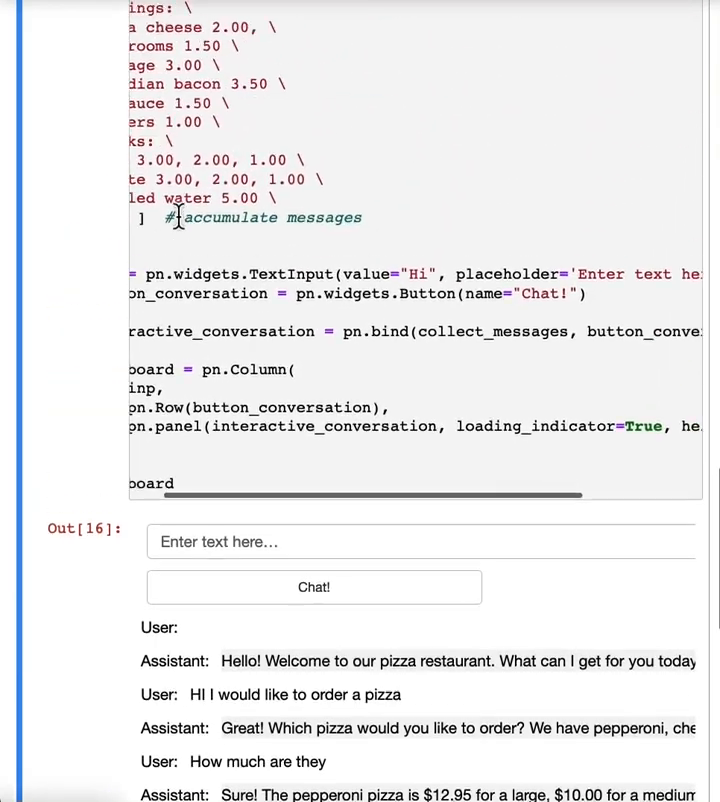
scroll("up", 3)
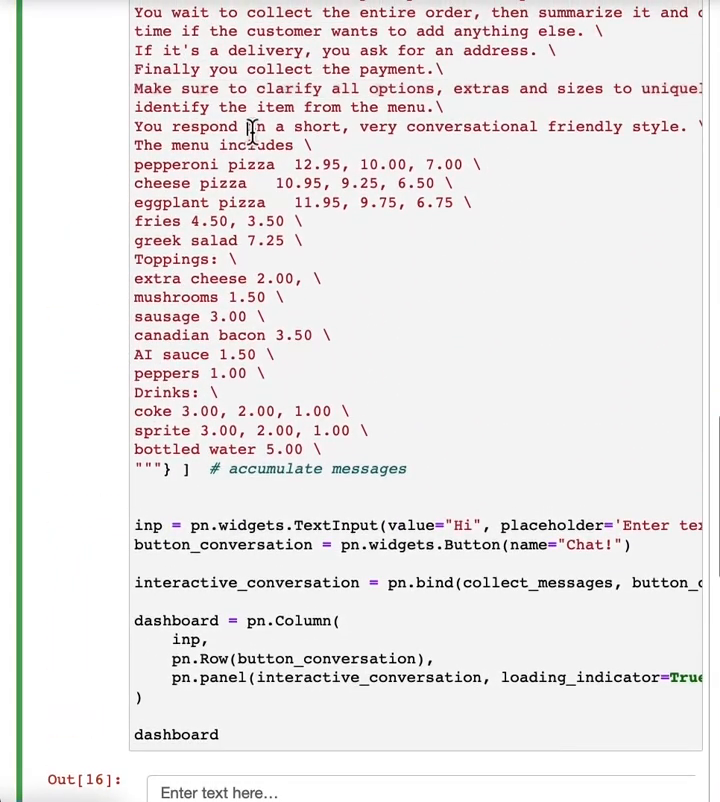
scroll("right", 3)
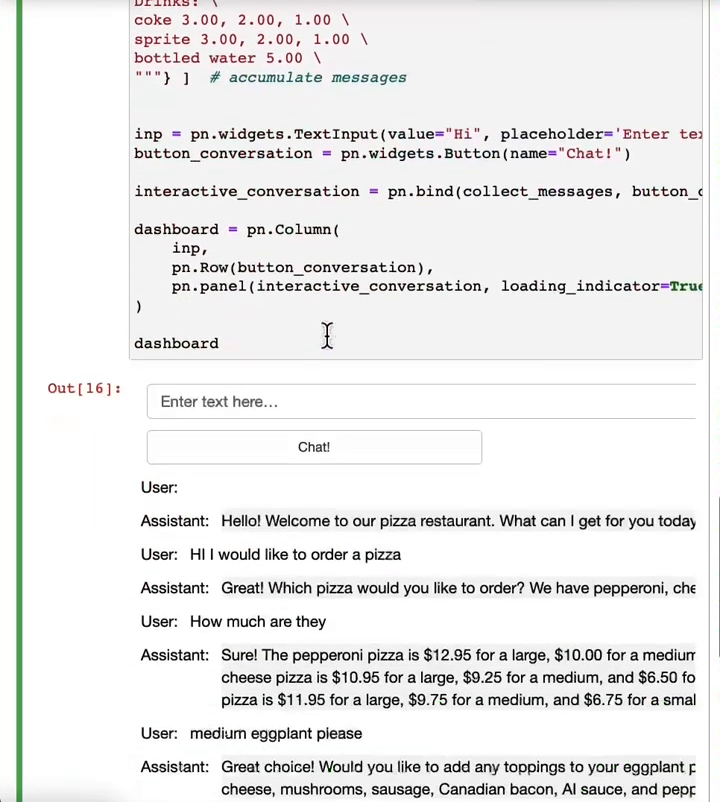
scroll("down", 3)
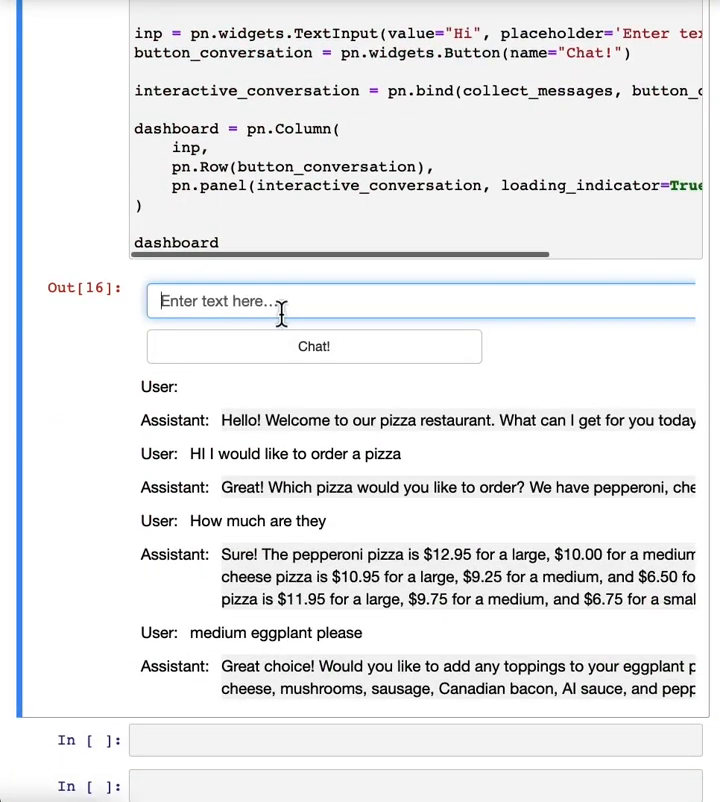
left_click(312, 346)
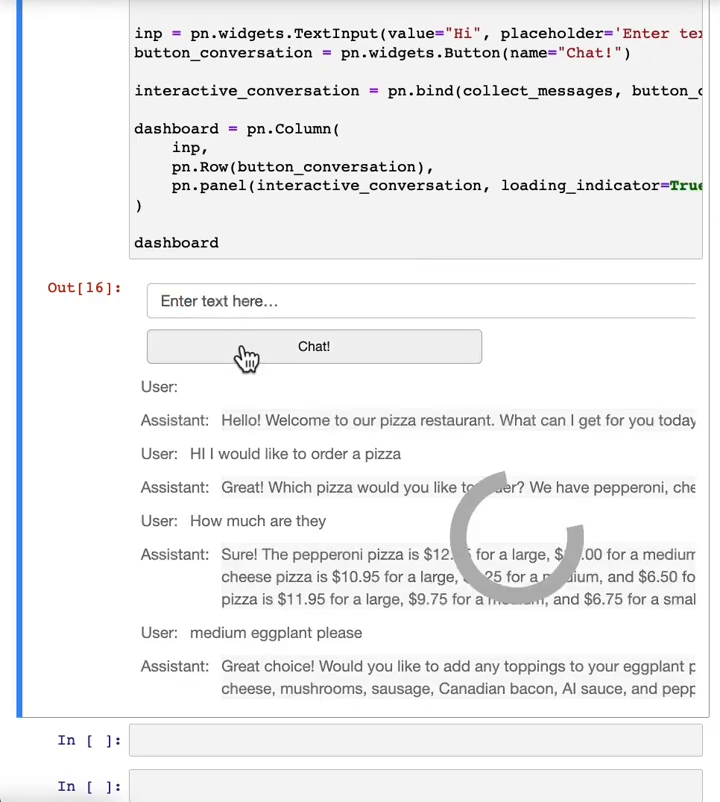
scroll("down", 3)
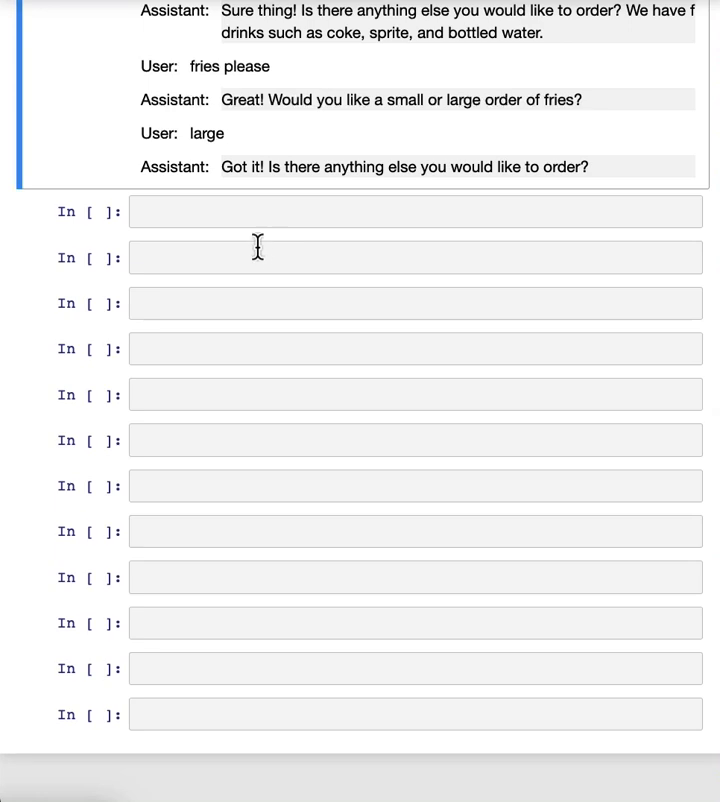
mouse_move(276, 270)
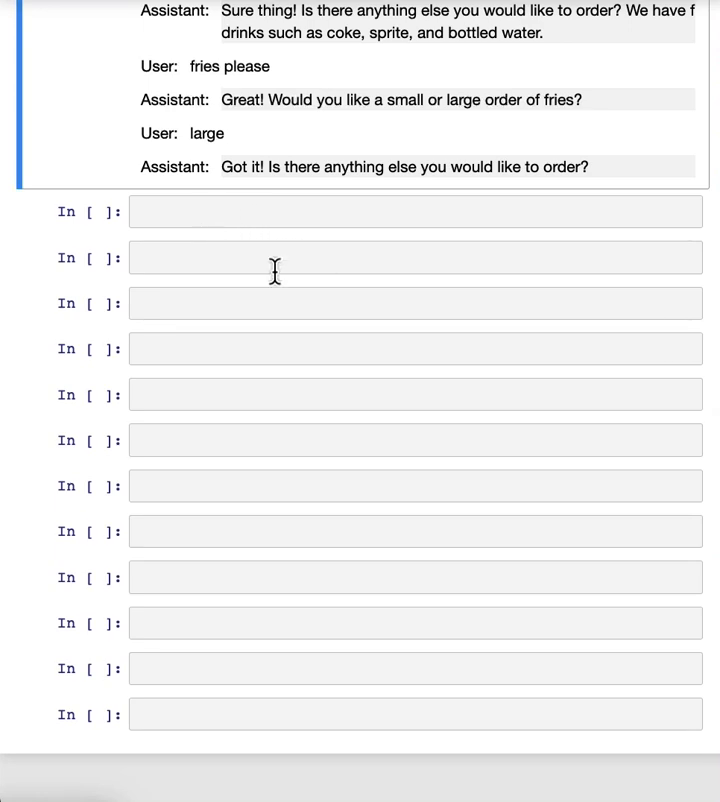
Step: Add a cell copying context with a system message requesting a JSON order summary via get_completion_from_messages, and run it
scroll("down", 3)
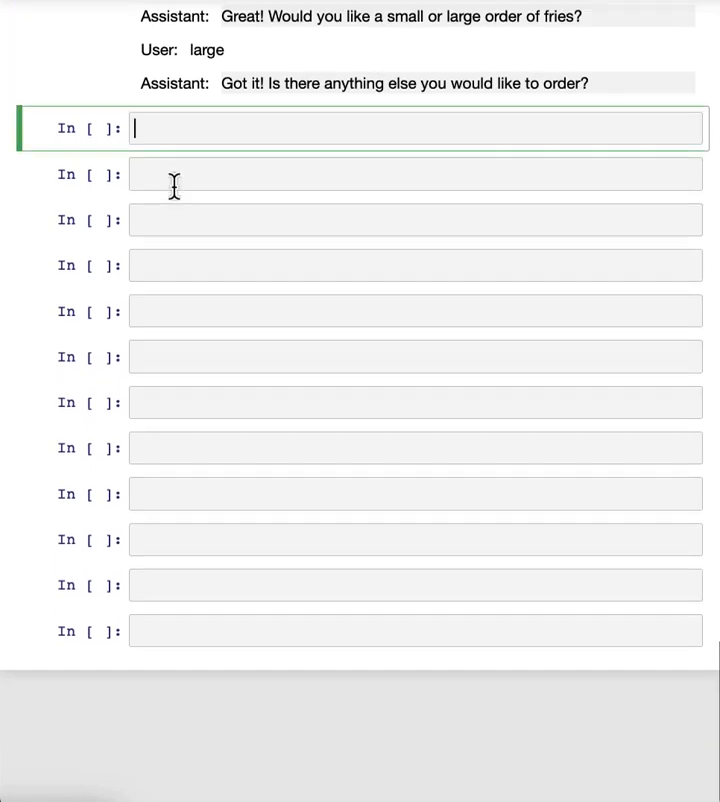
type("messages = context.copy()")
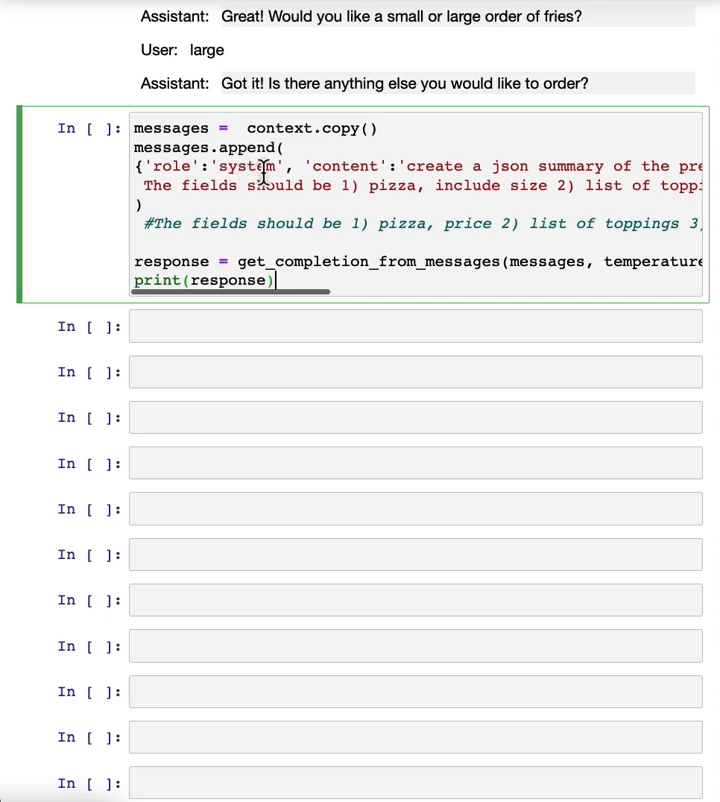
scroll("right", 3)
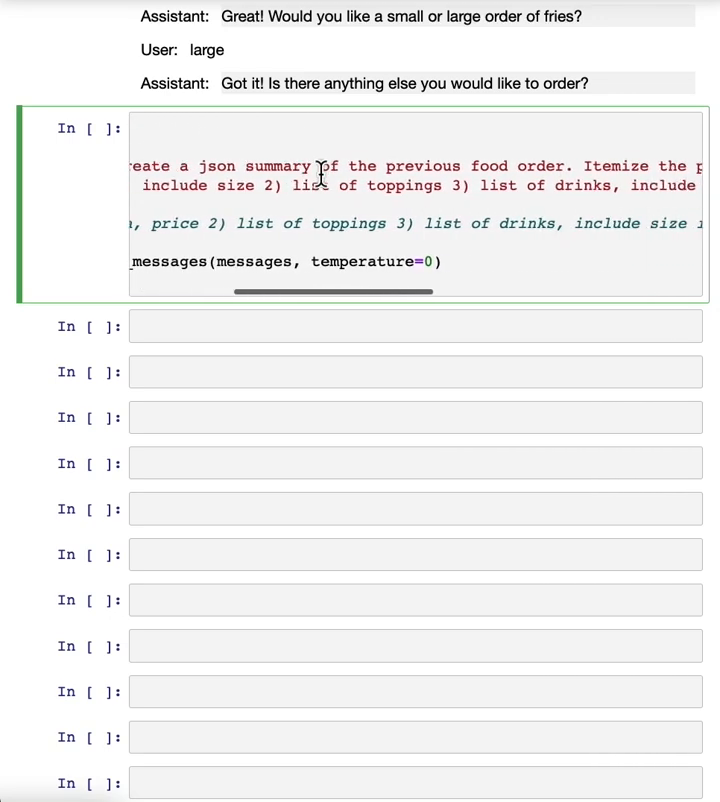
scroll("right", 3)
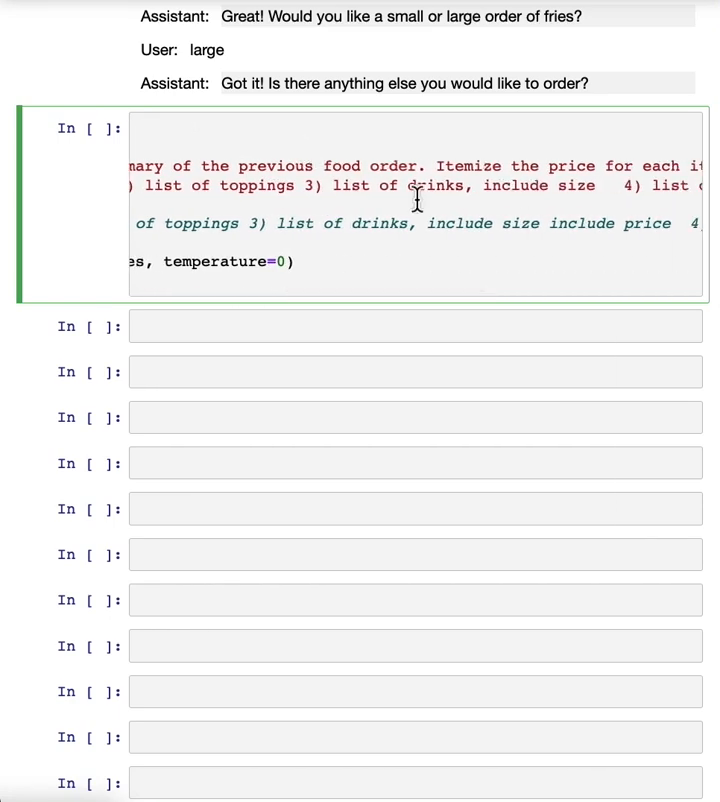
scroll("right", 3)
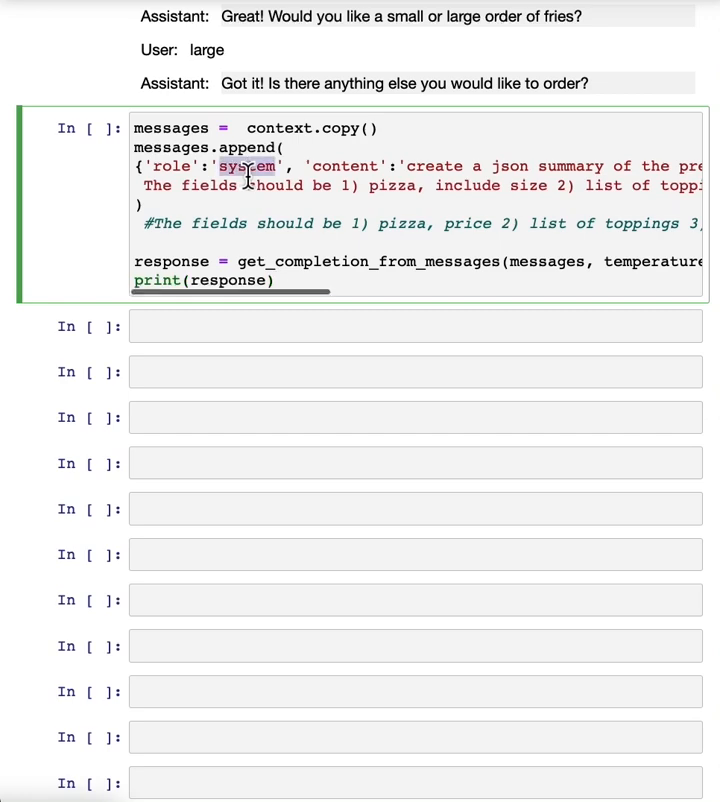
scroll("down", 3)
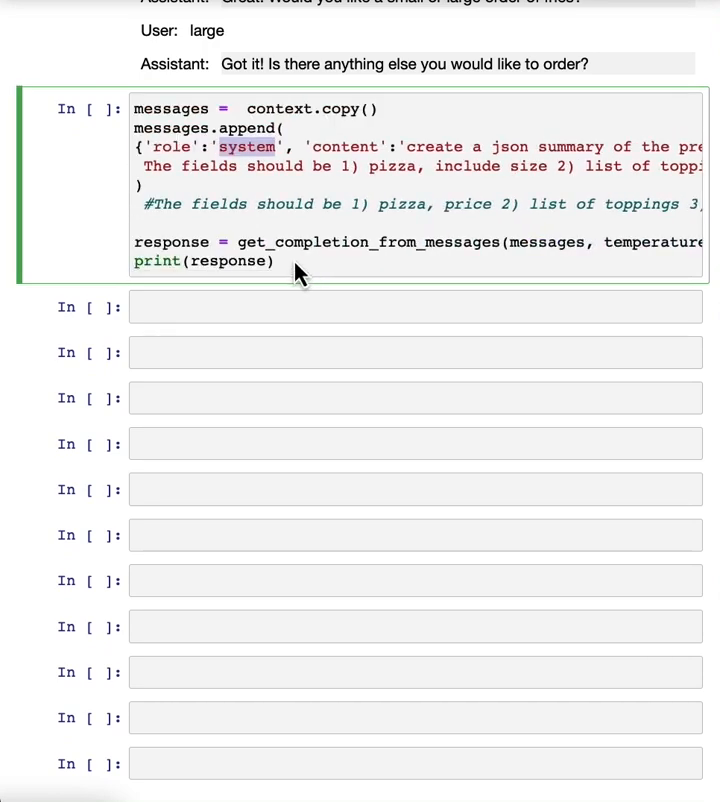
key("shift+Return")
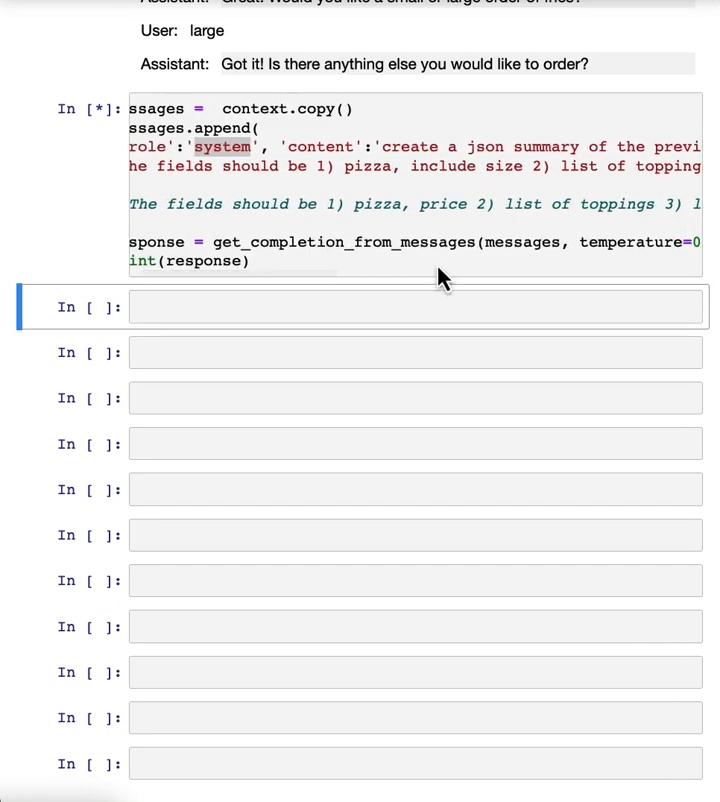
Step: Review the printed JSON summary (medium eggplant pizza, large fries, total 14.25) and move into the empty cell below
scroll("right", 3)
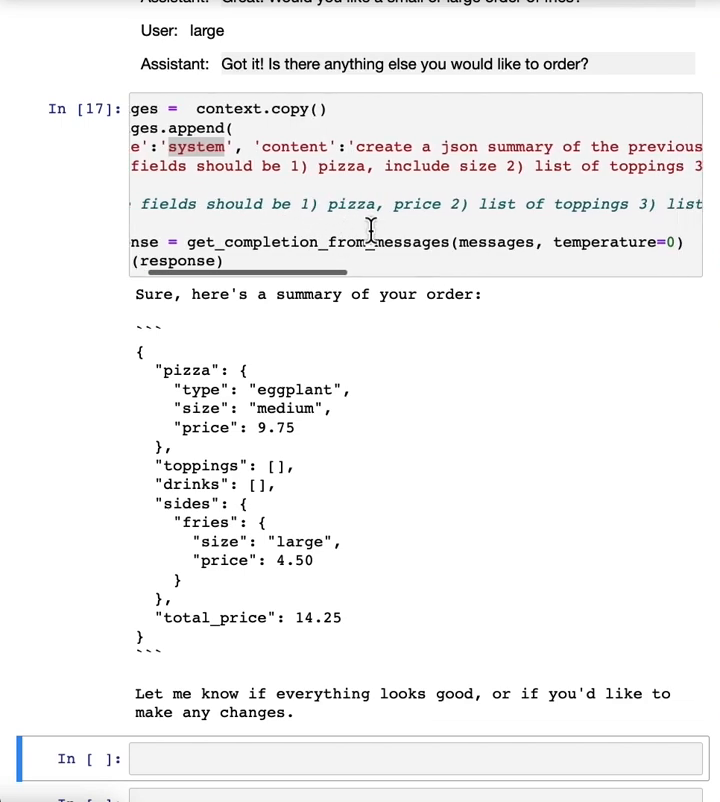
mouse_move(664, 240)
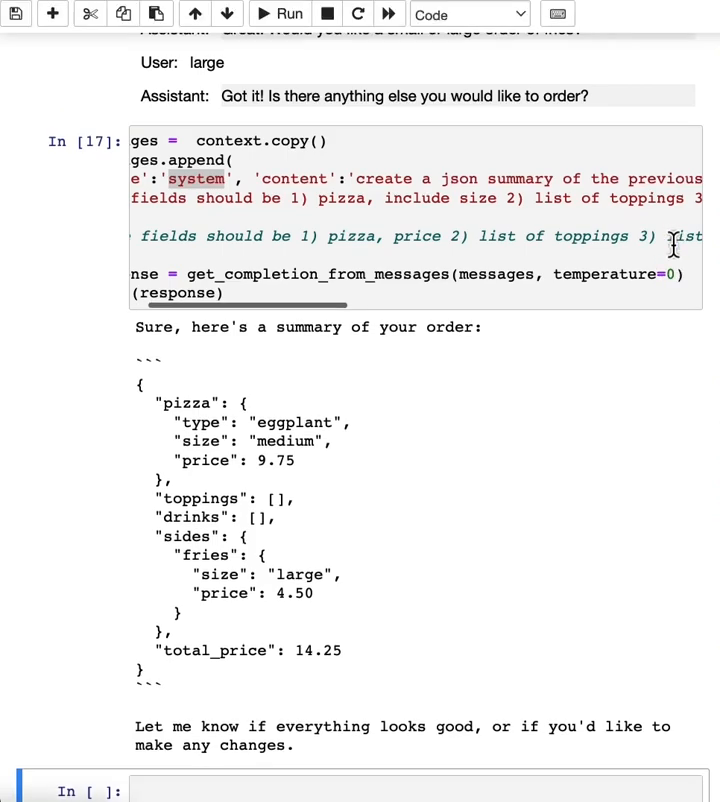
scroll("down", 3)
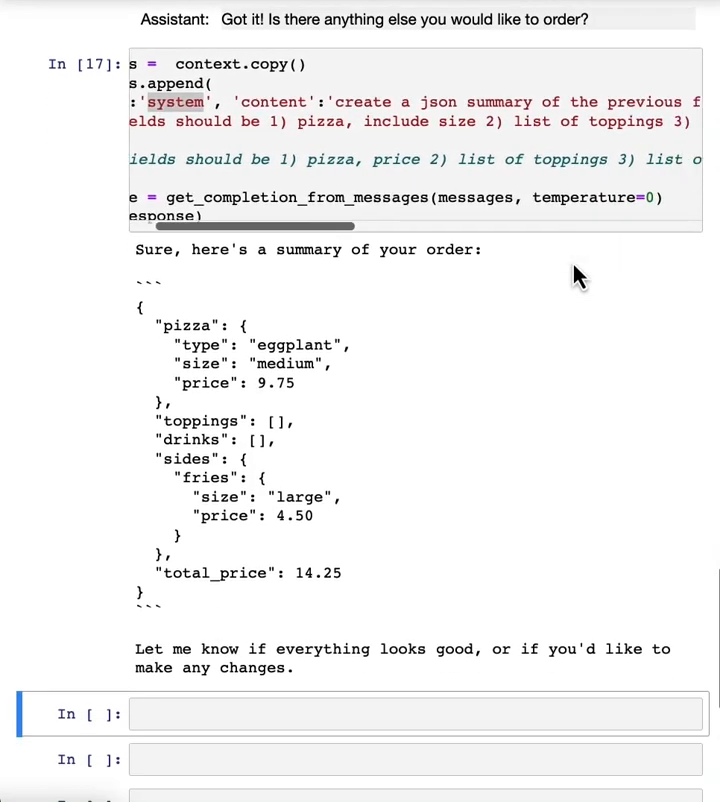
scroll("left", 3)
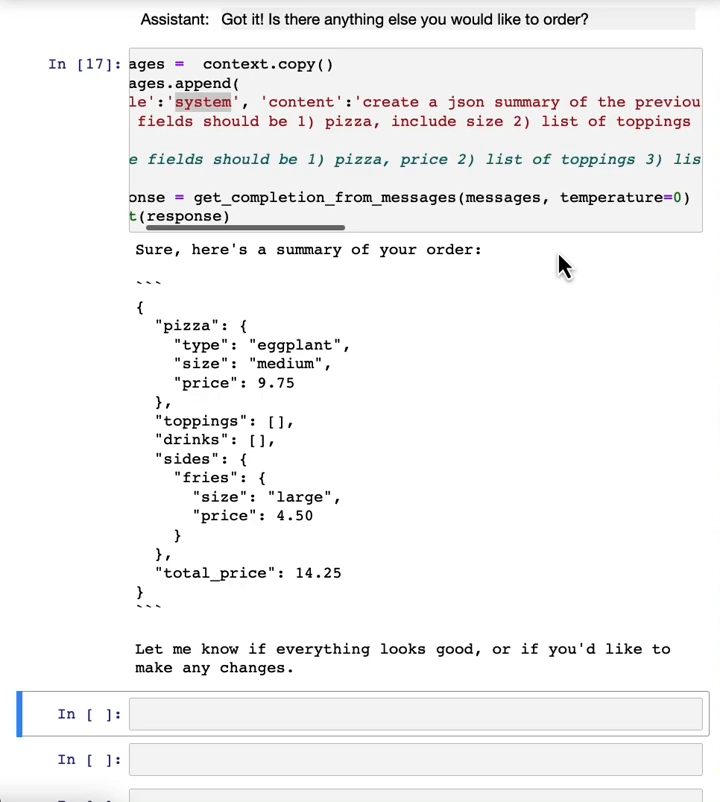
mouse_move(564, 258)
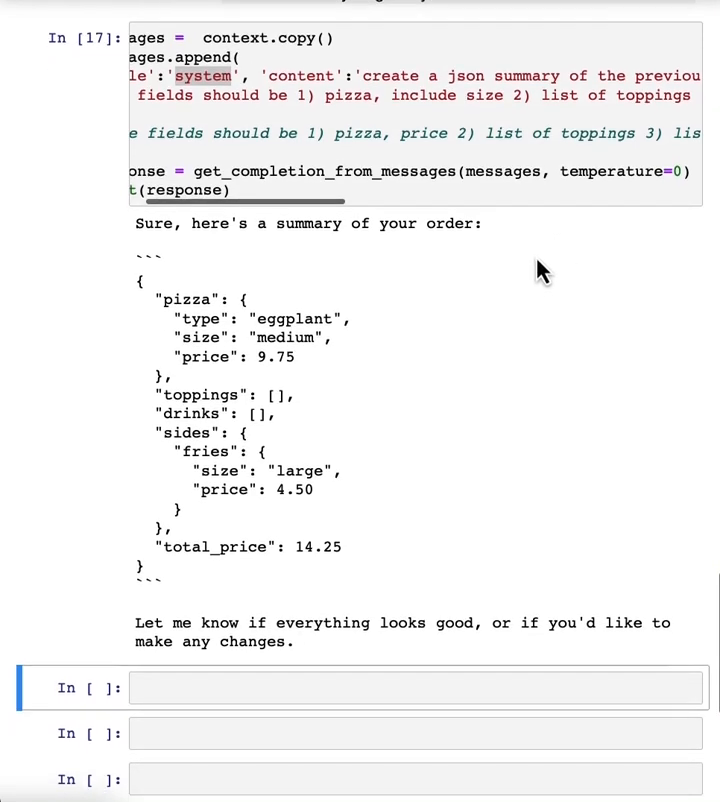
scroll("down", 3)
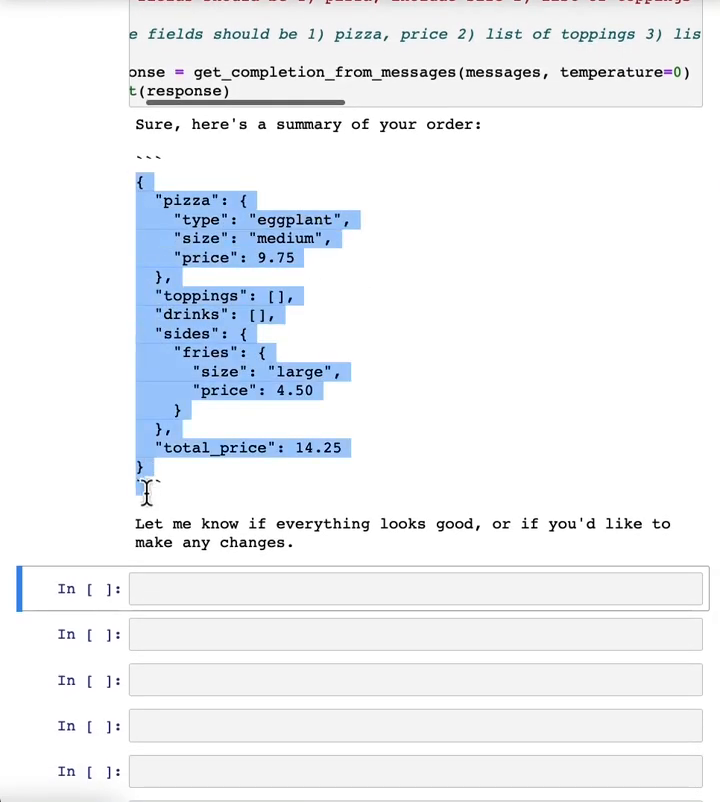
scroll("down", 3)
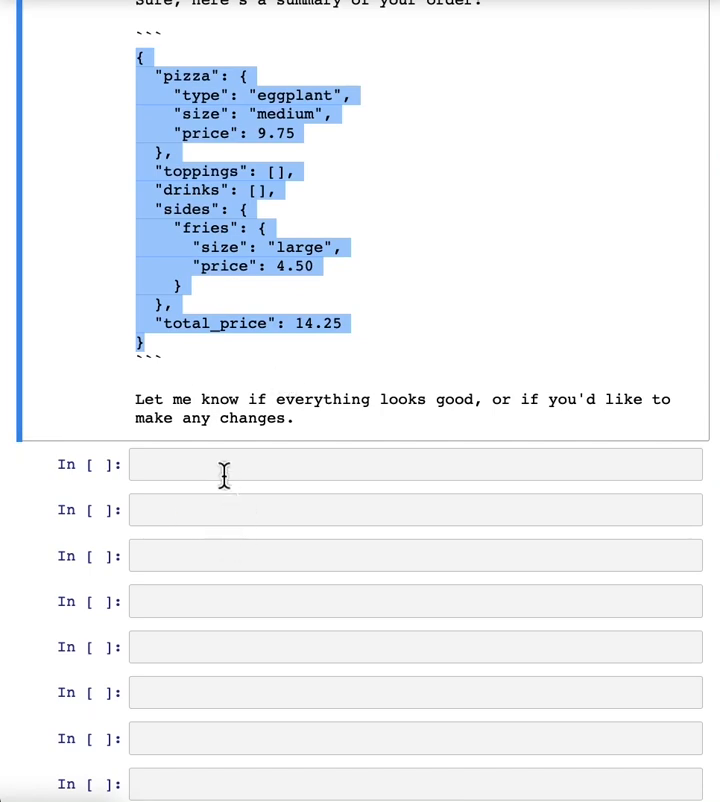
left_click(414, 436)
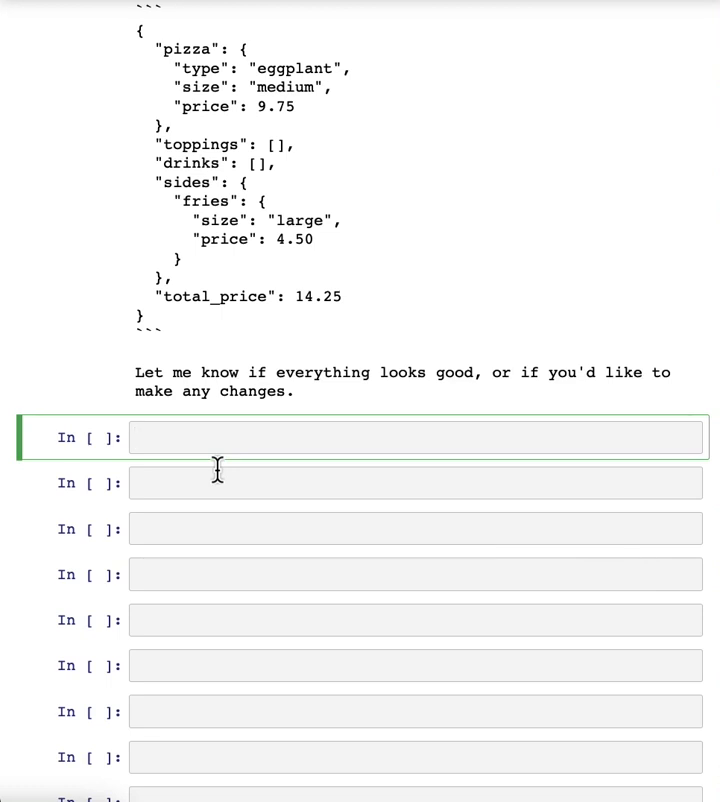
left_click(400, 436)
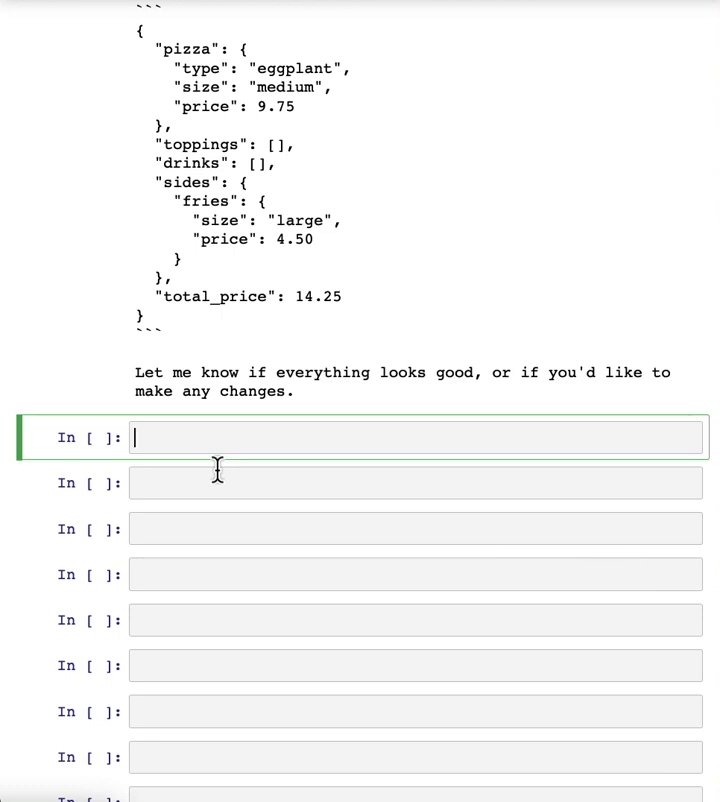